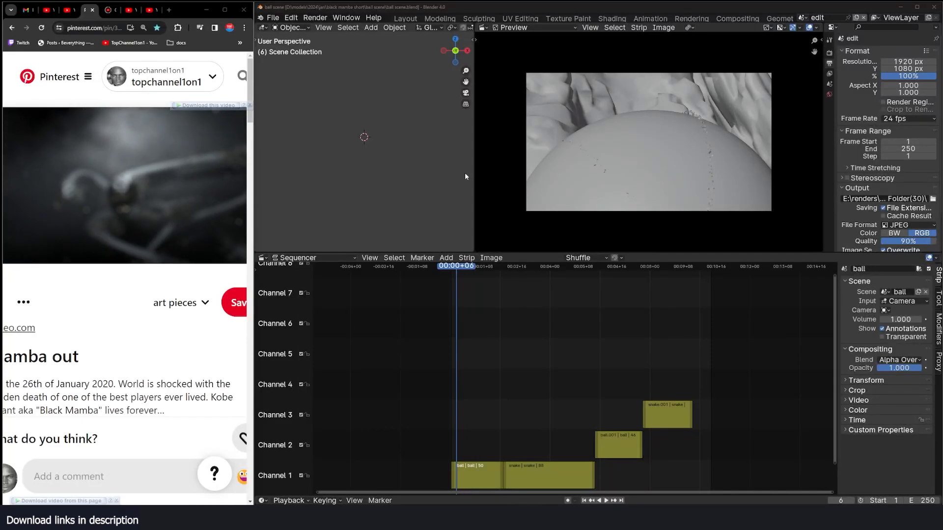
Review the reference clip, then check the render and playback commands in Blender.
left_click(120, 181)
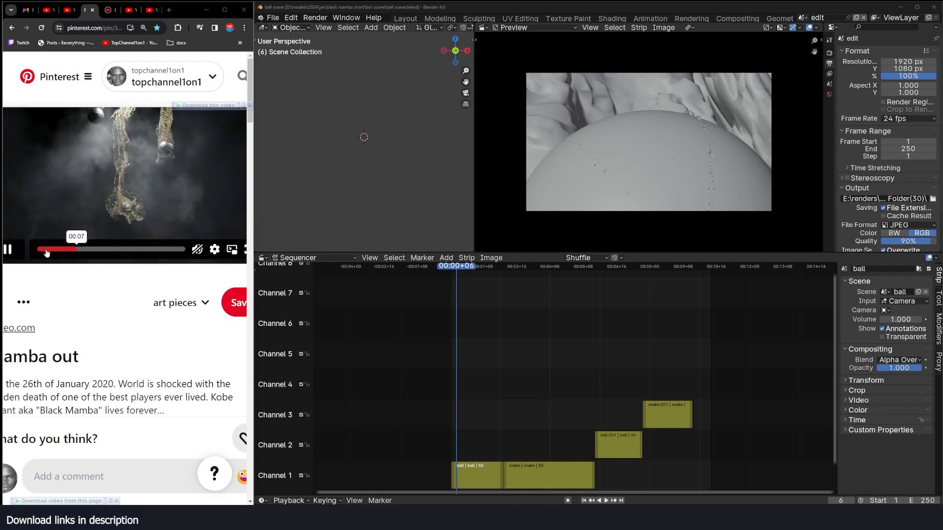
left_click(57, 249)
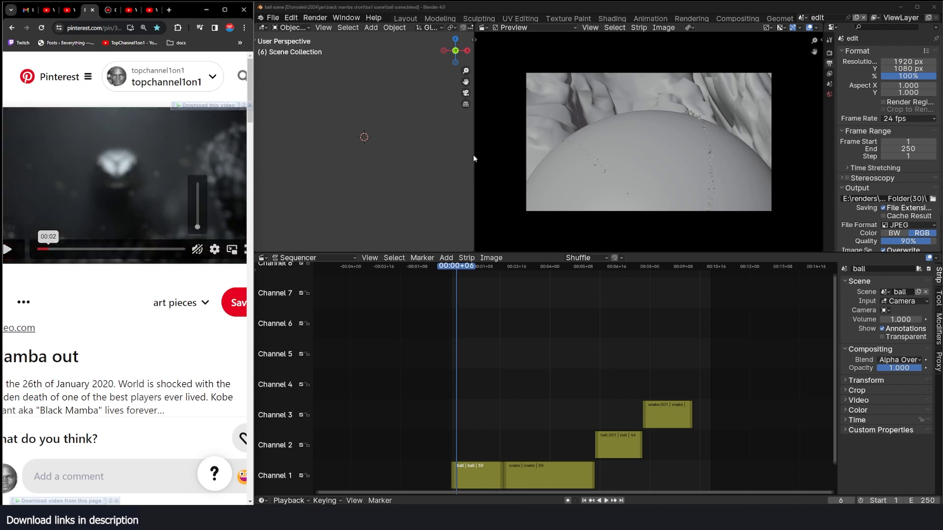
left_click(314, 18)
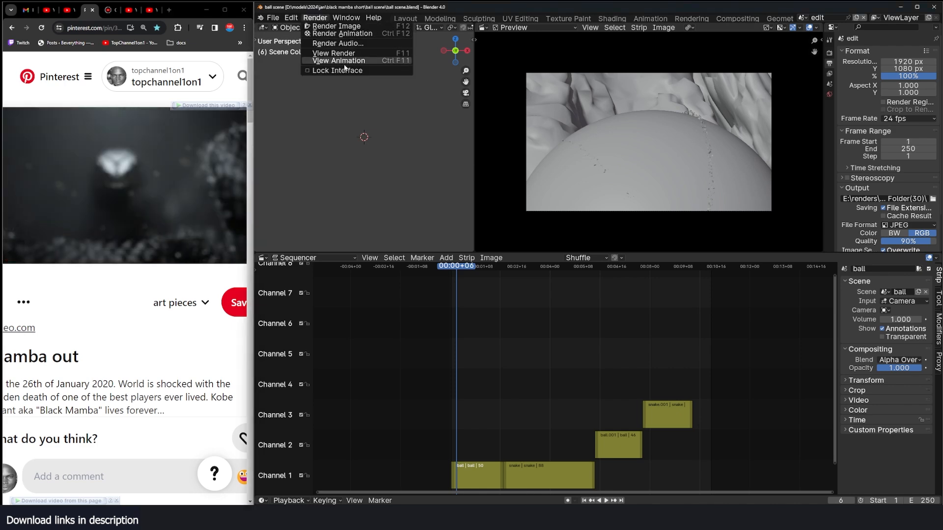
left_click(339, 61)
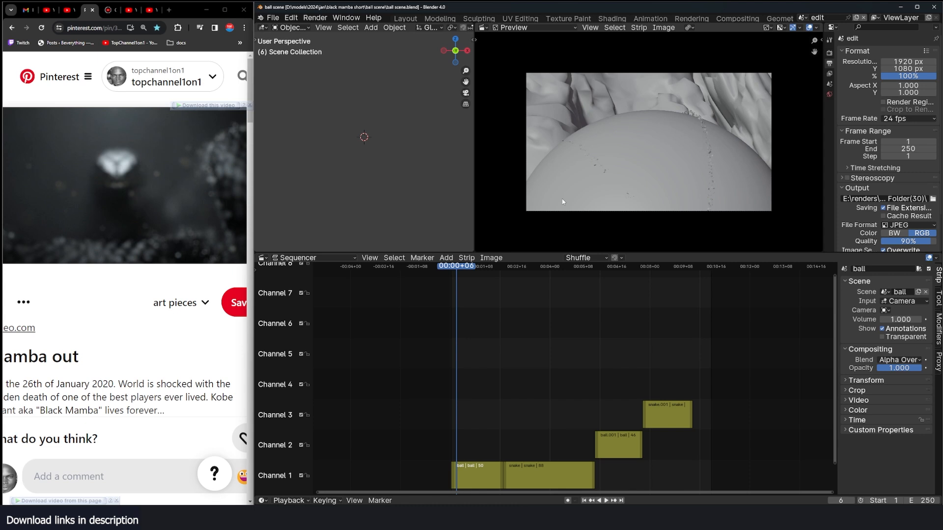
mouse_move(529, 443)
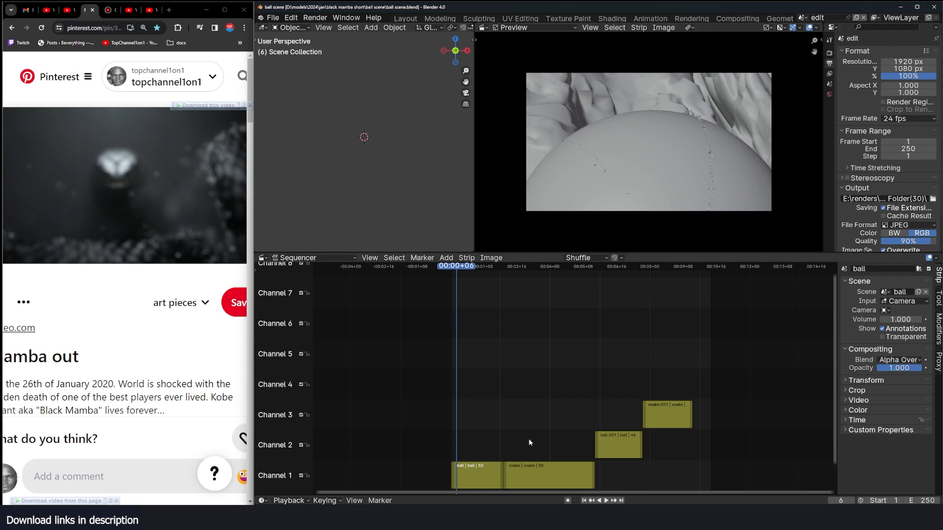
Add a ball.002 scene strip on Channel 3 ending at the playhead near frame 86.
left_click(606, 499)
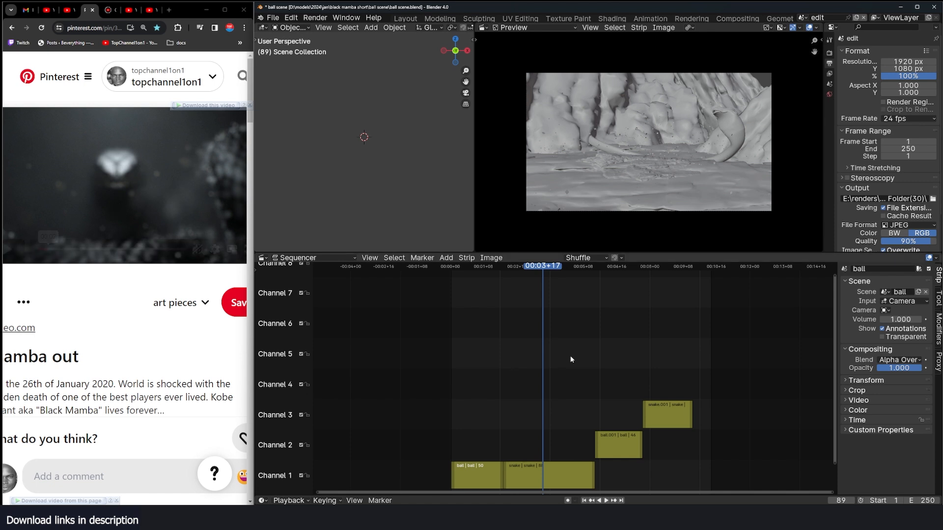
mouse_move(522, 294)
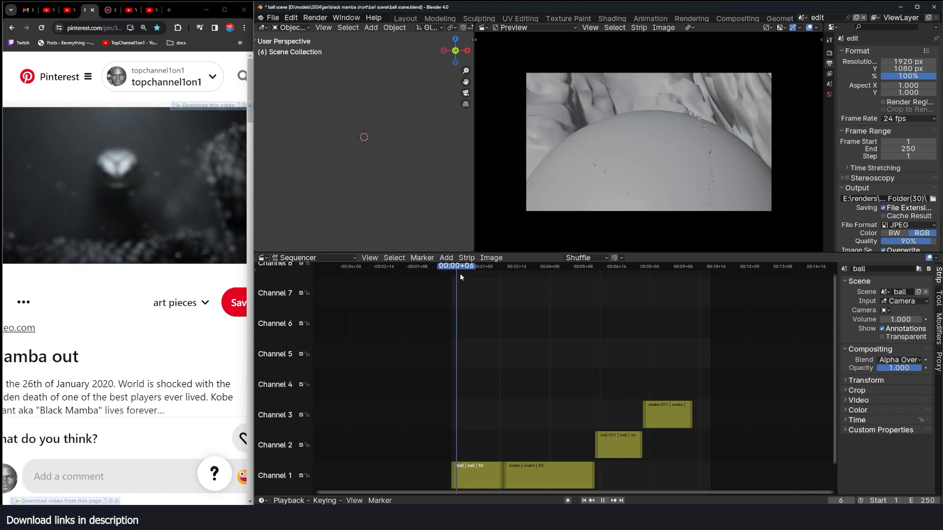
left_click(485, 265)
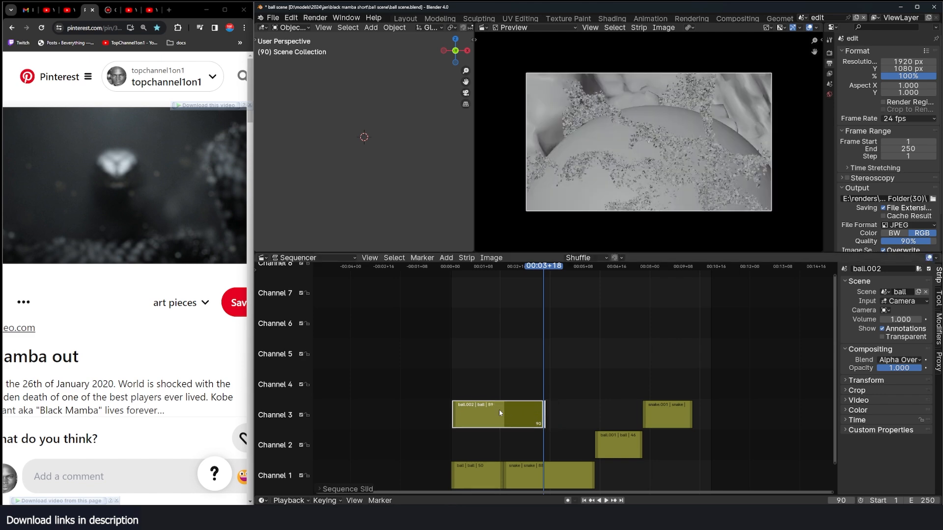
mouse_move(548, 324)
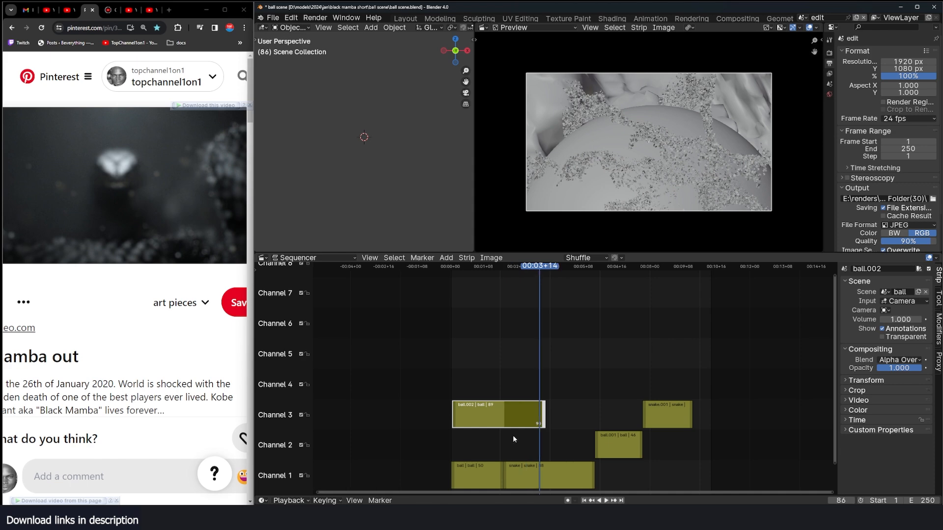
mouse_move(801, 18)
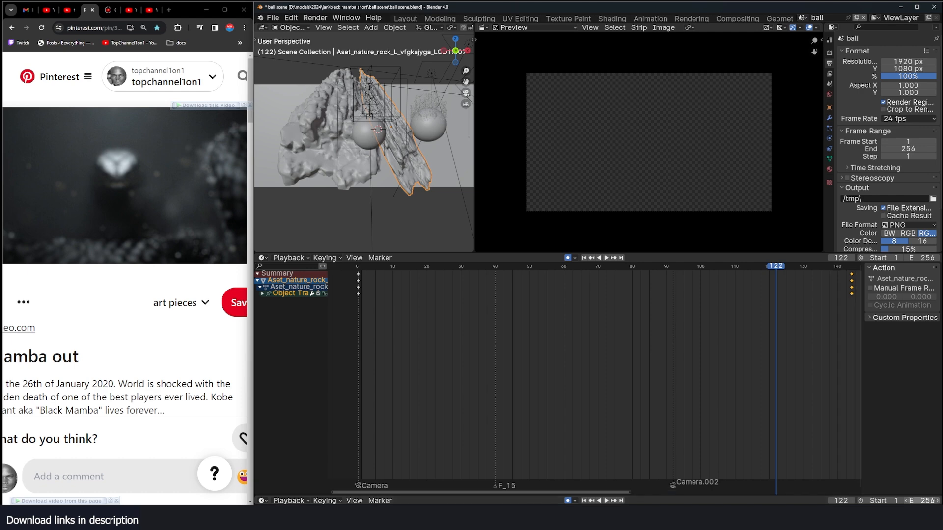
Remove ball.002 and add short ball.003 and snake.003 strips on Channels 5 and 4.
left_click(804, 17)
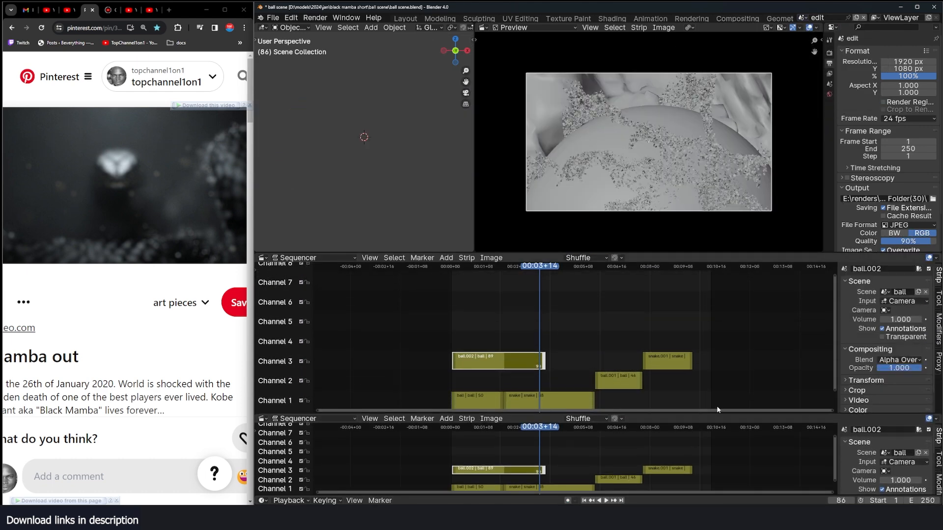
left_click(272, 419)
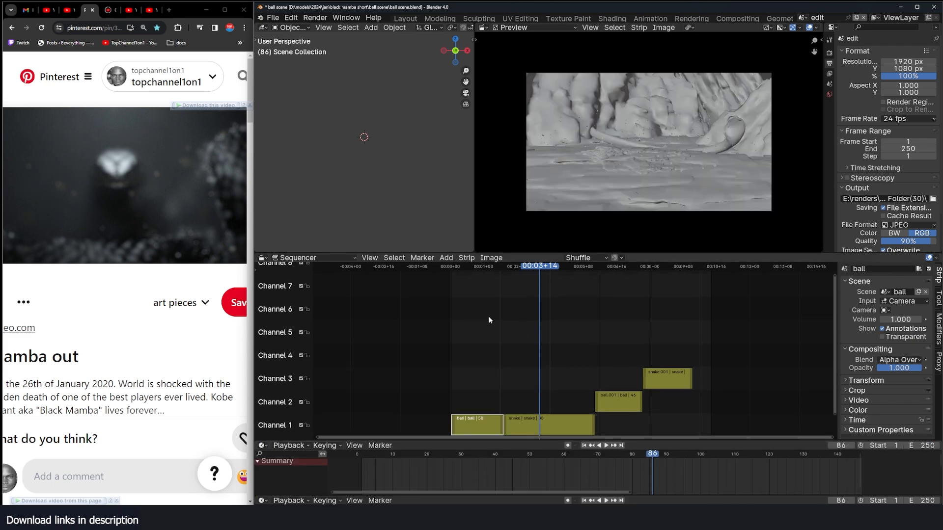
left_click(446, 257)
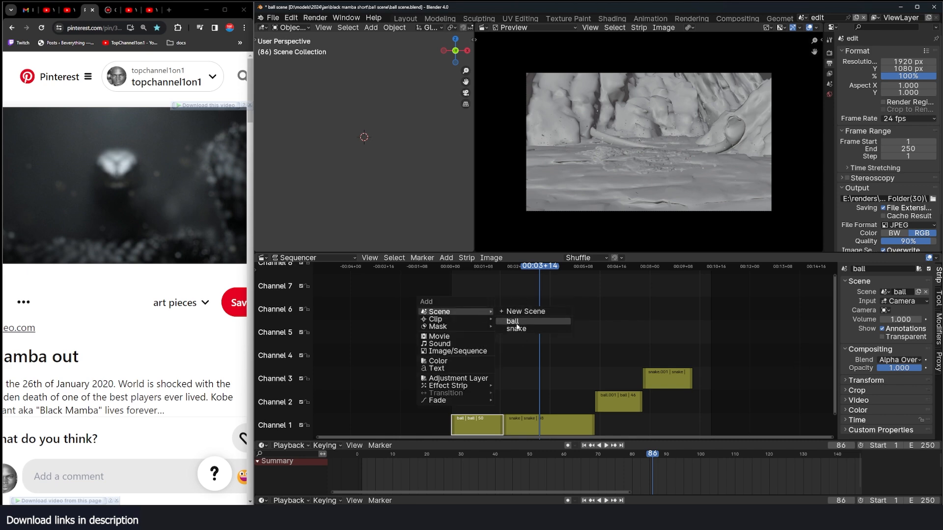
left_click(512, 322)
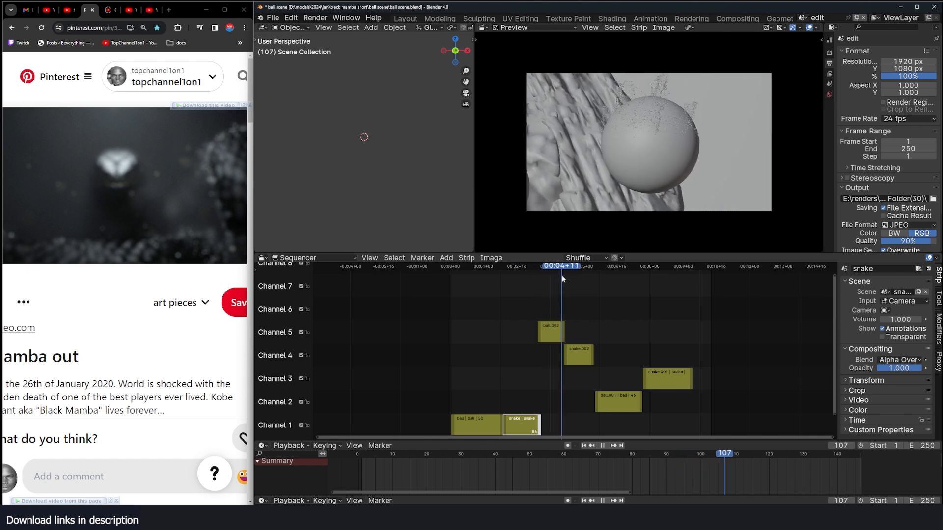
Scrub to about nine seconds and switch the active scene from edit to snake.
left_click(589, 266)
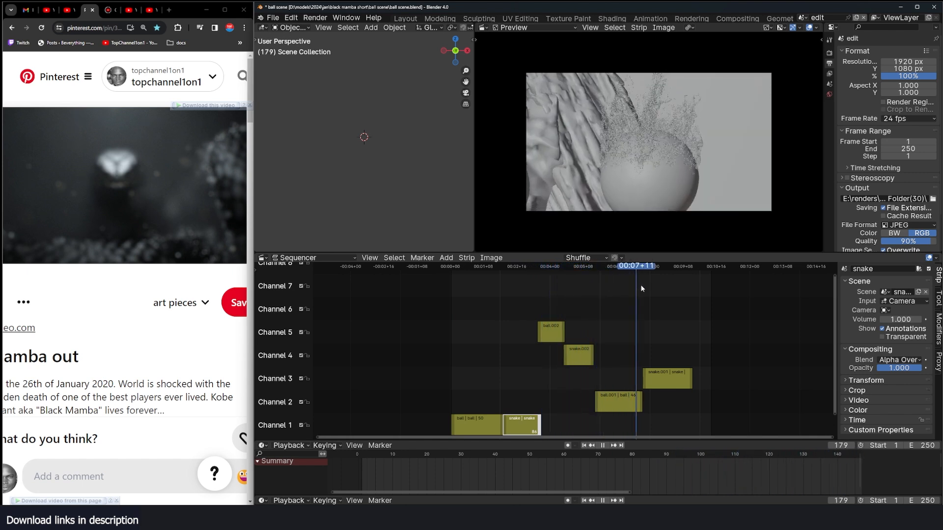
left_click(678, 266)
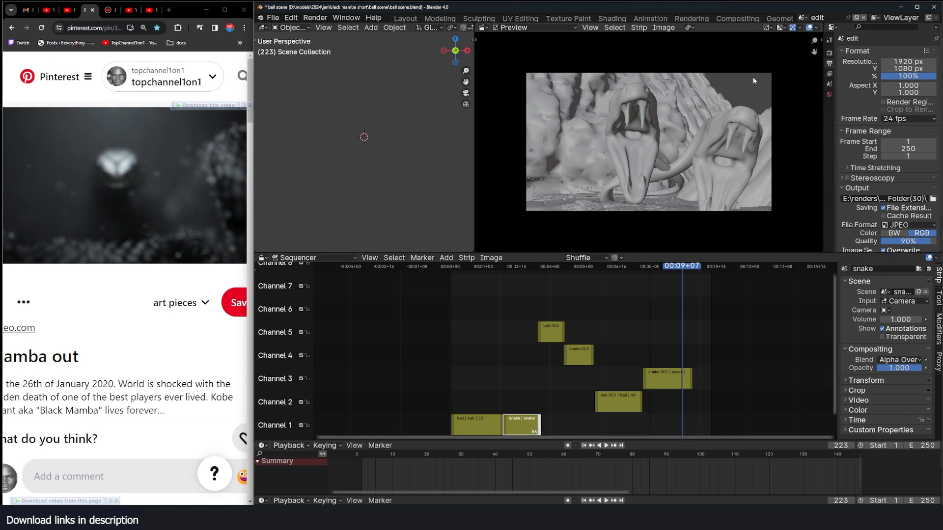
mouse_move(631, 137)
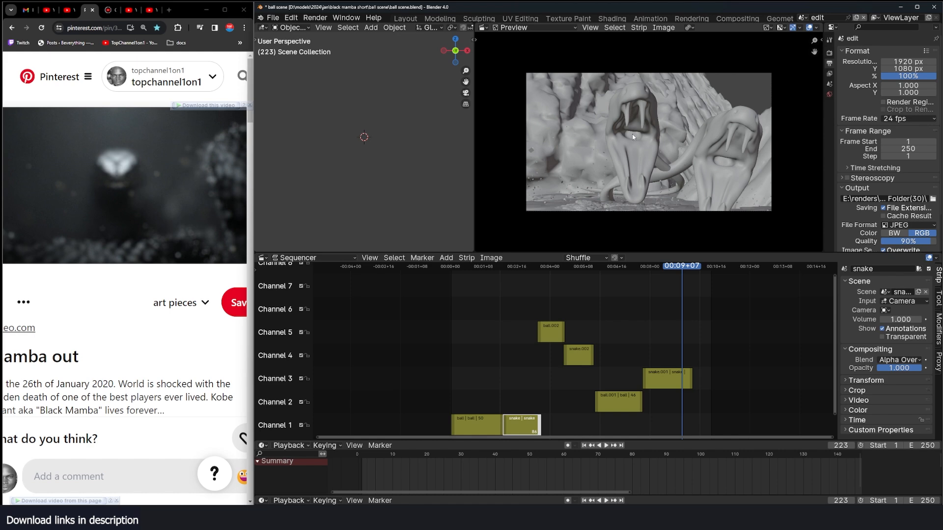
mouse_move(580, 134)
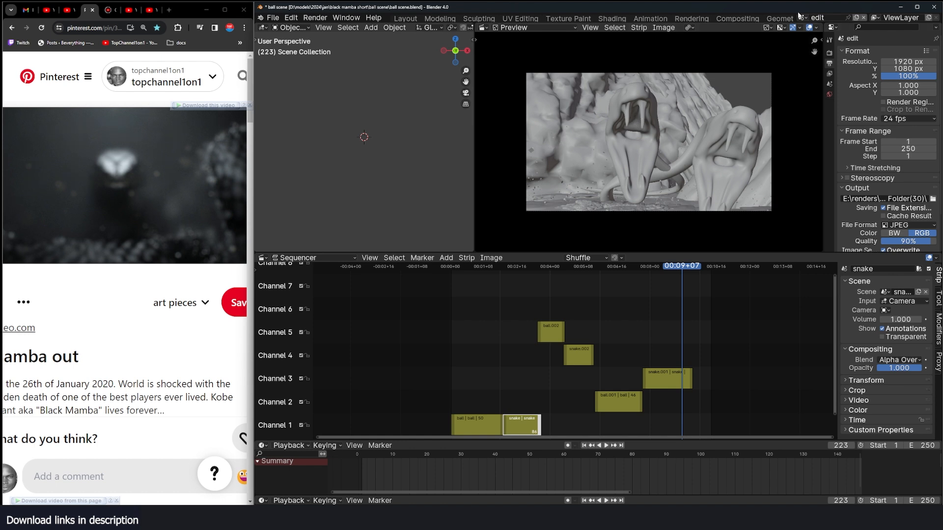
mouse_move(755, 66)
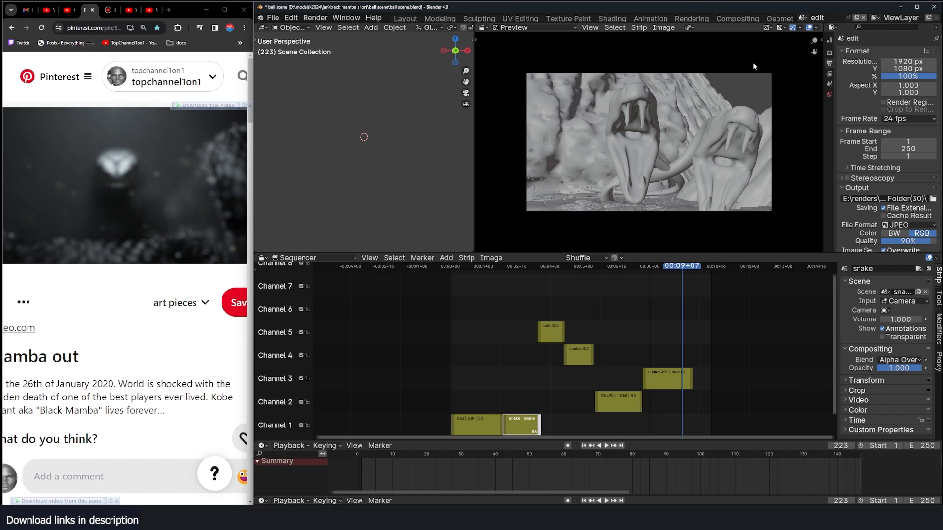
left_click(805, 18)
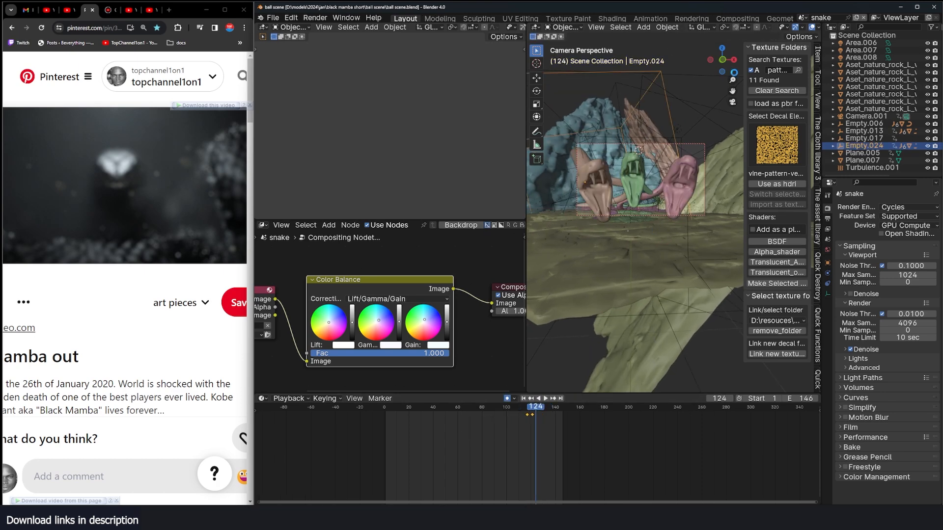
Return to the edit, then switch the active scene to ball with its rock and spheres.
left_click(759, 18)
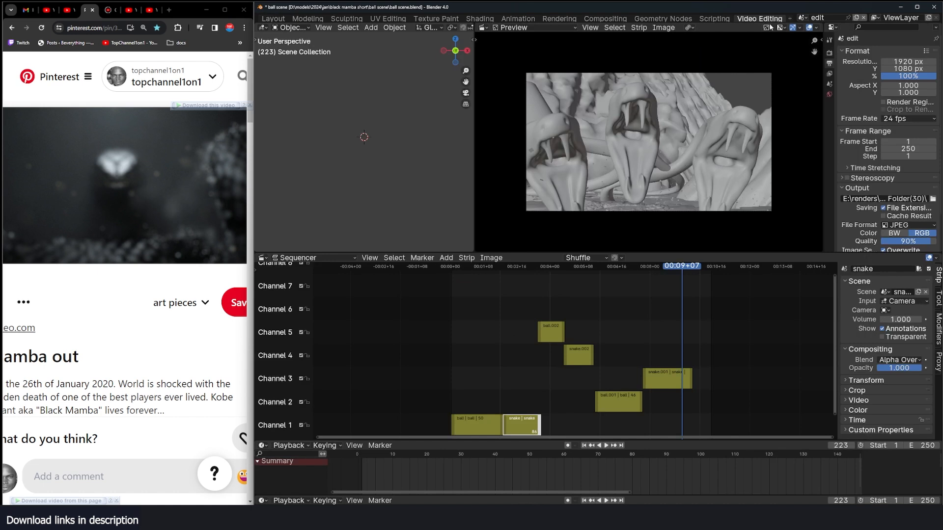
mouse_move(695, 53)
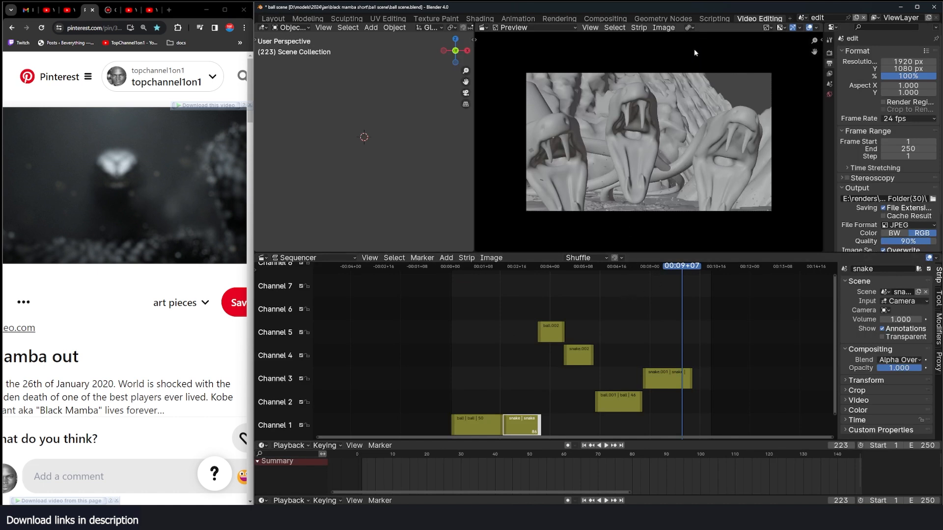
left_click(607, 445)
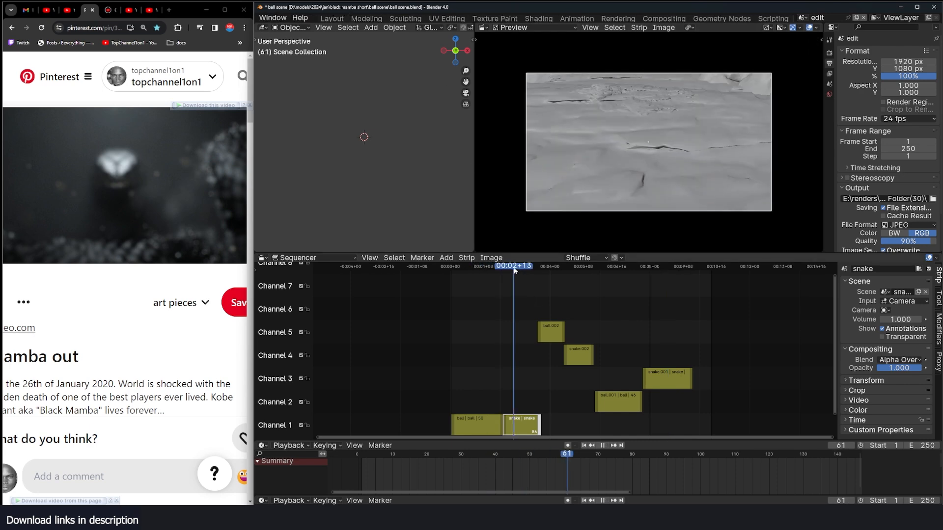
mouse_move(492, 352)
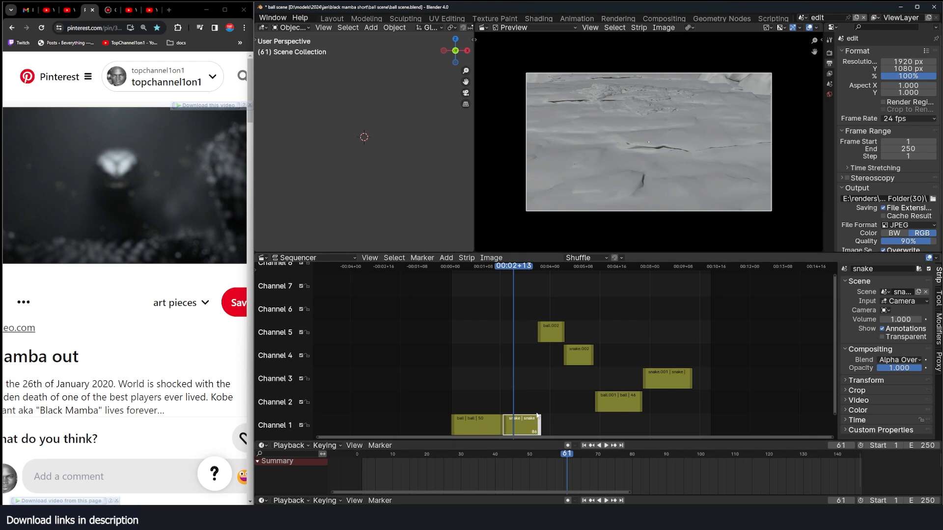
mouse_move(466, 394)
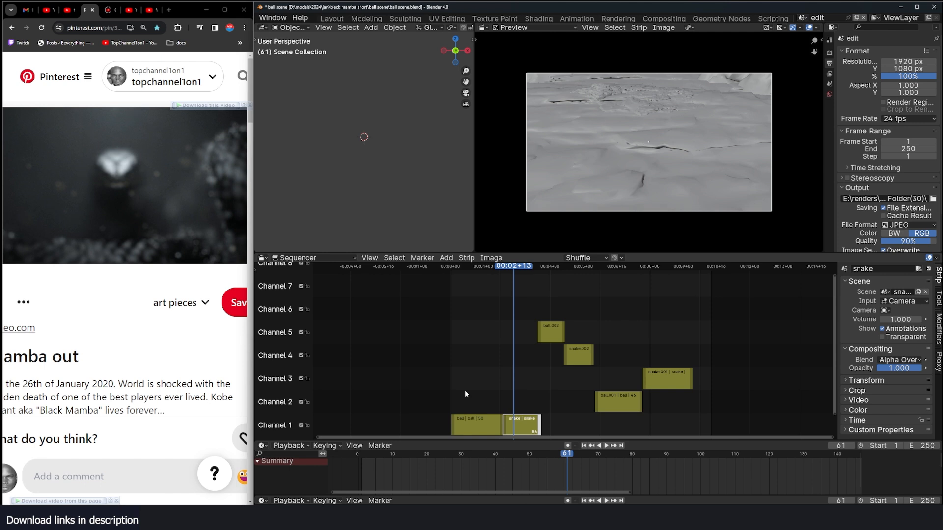
left_click(314, 18)
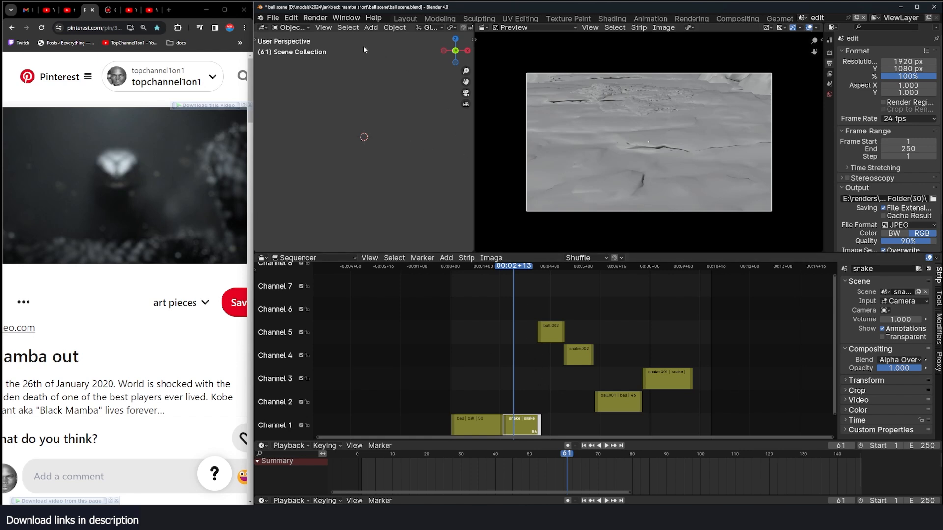
mouse_move(456, 301)
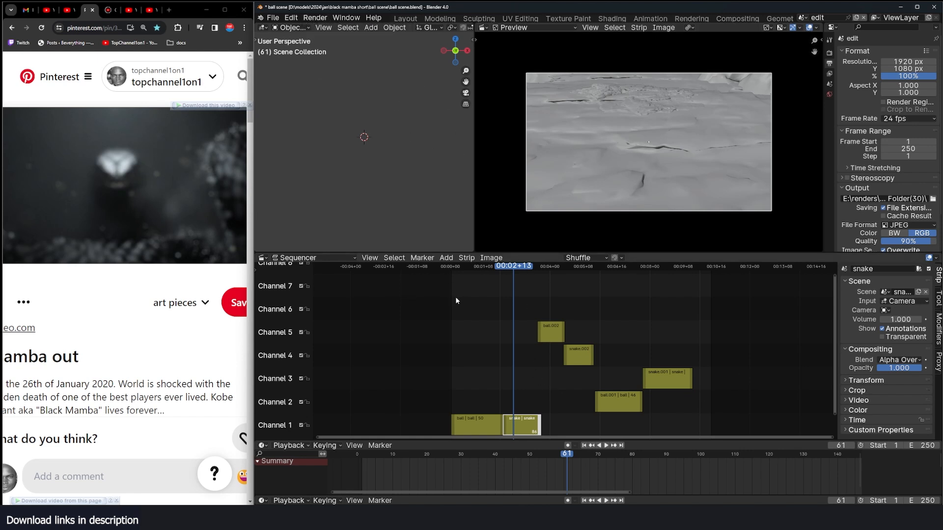
left_click(606, 445)
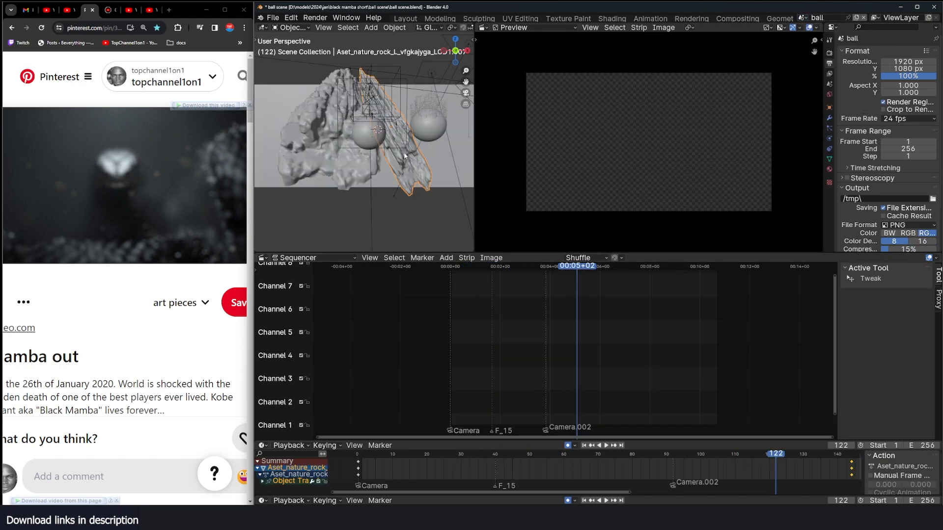
Set the edit scene's render engine to EEVEE and select the snake strip on channel 1.
left_click(829, 52)
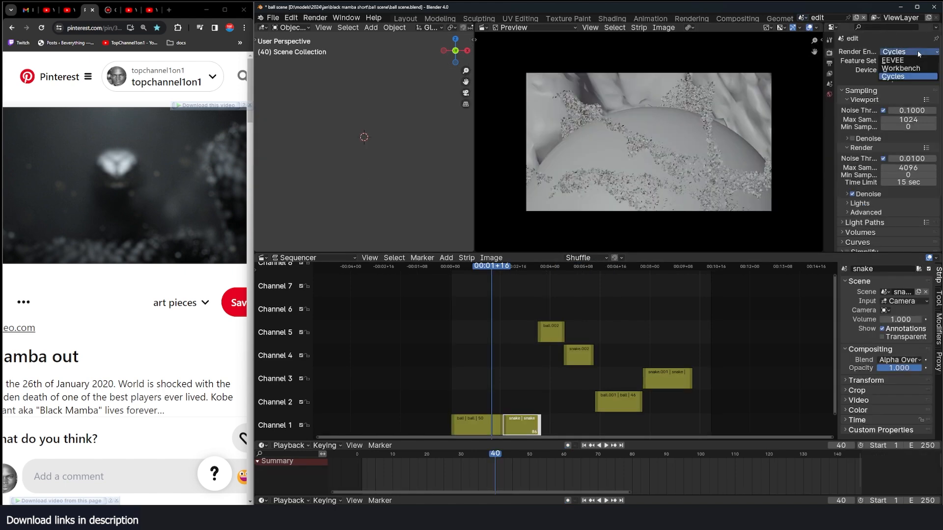
left_click(892, 59)
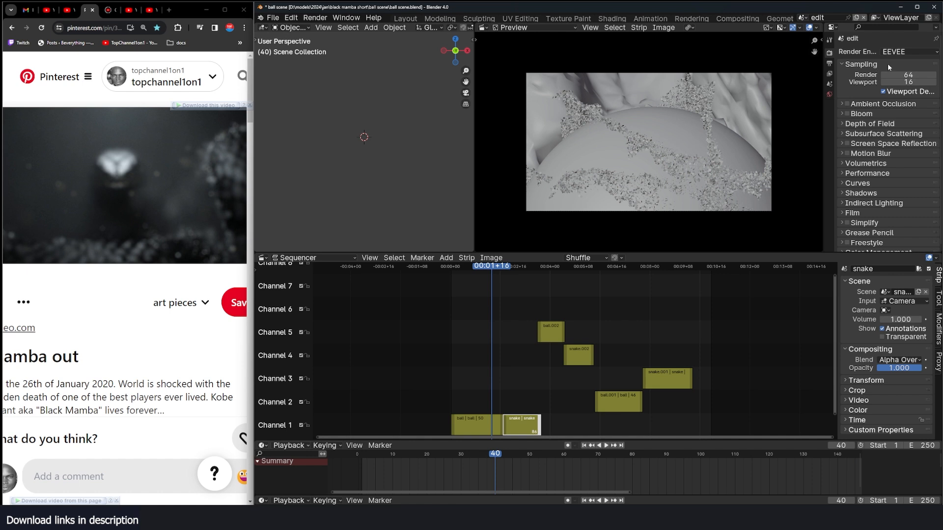
left_click(472, 423)
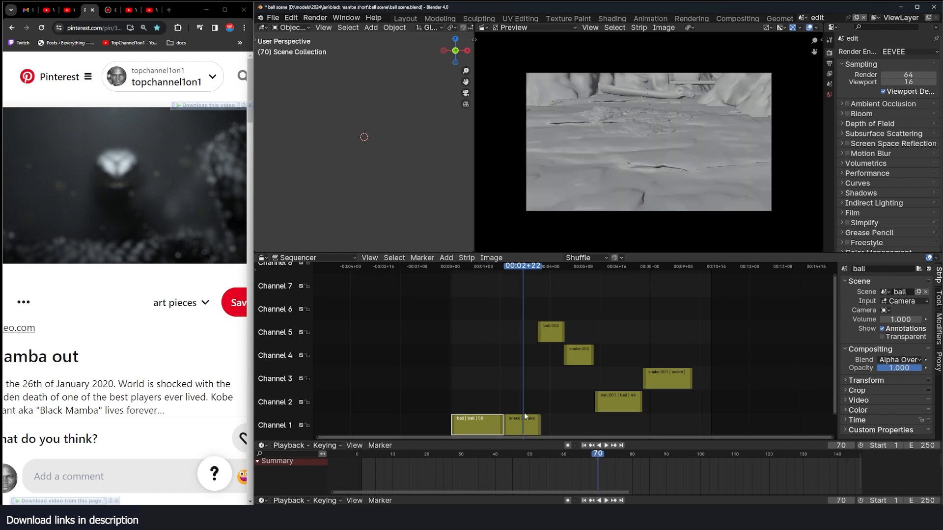
left_click(529, 423)
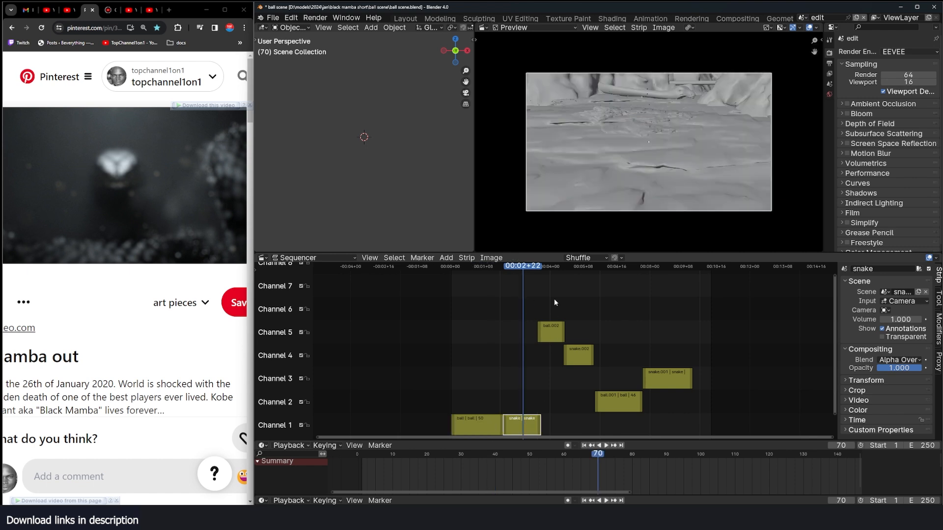
left_click(550, 331)
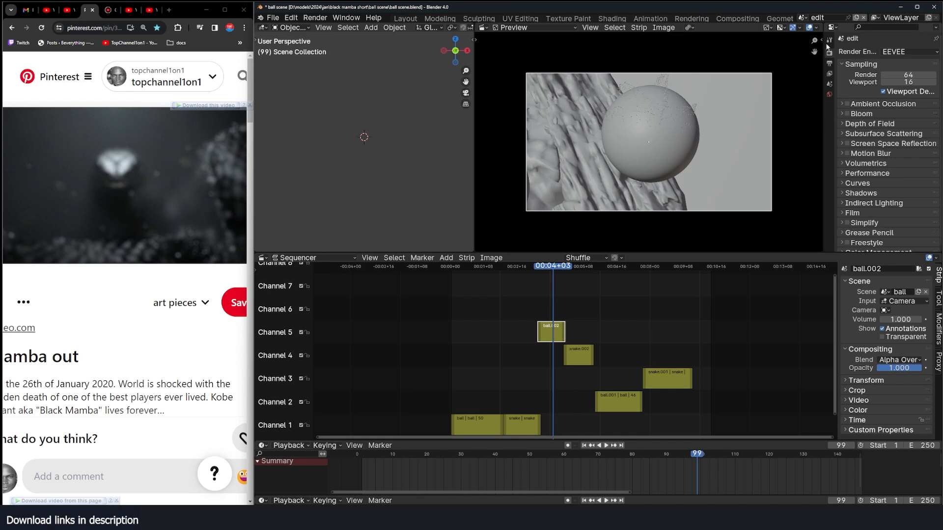
Visit the snake and ball scenes, then start a new General file, raising the save prompt.
left_click(804, 18)
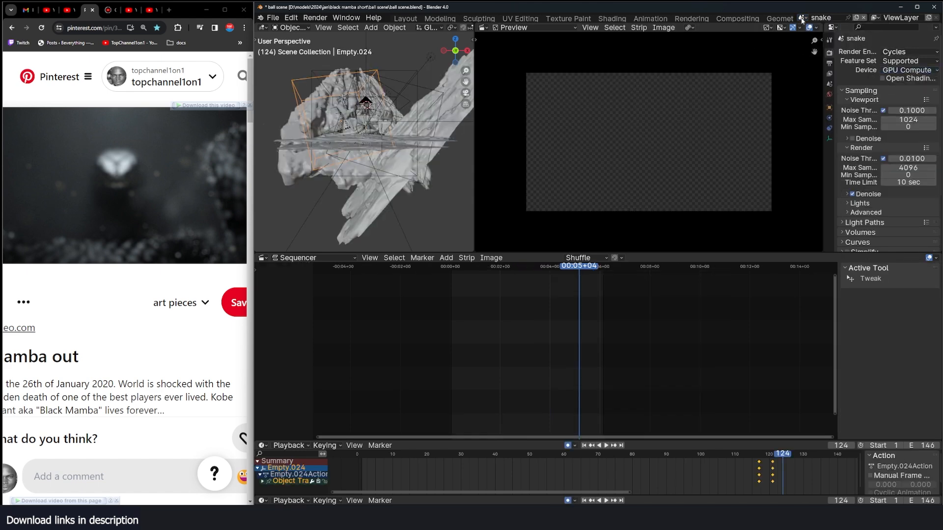
left_click(804, 18)
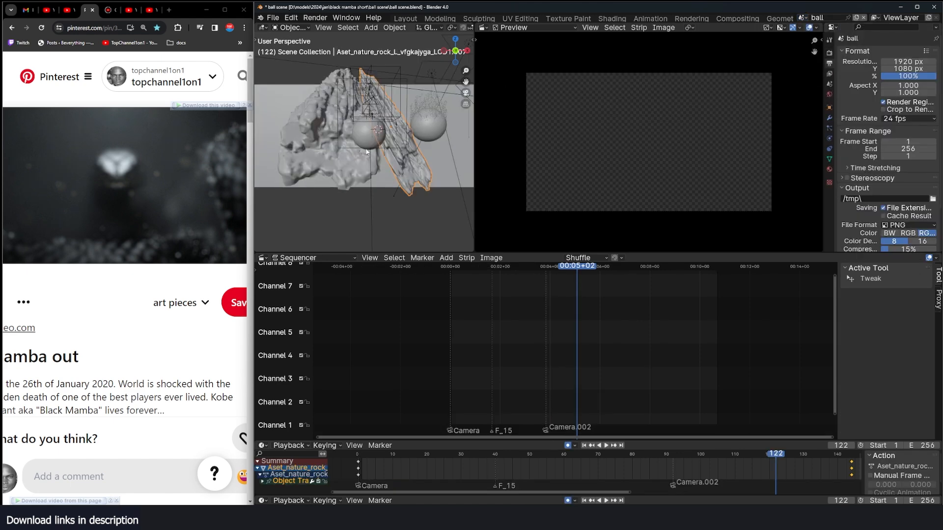
mouse_move(816, 18)
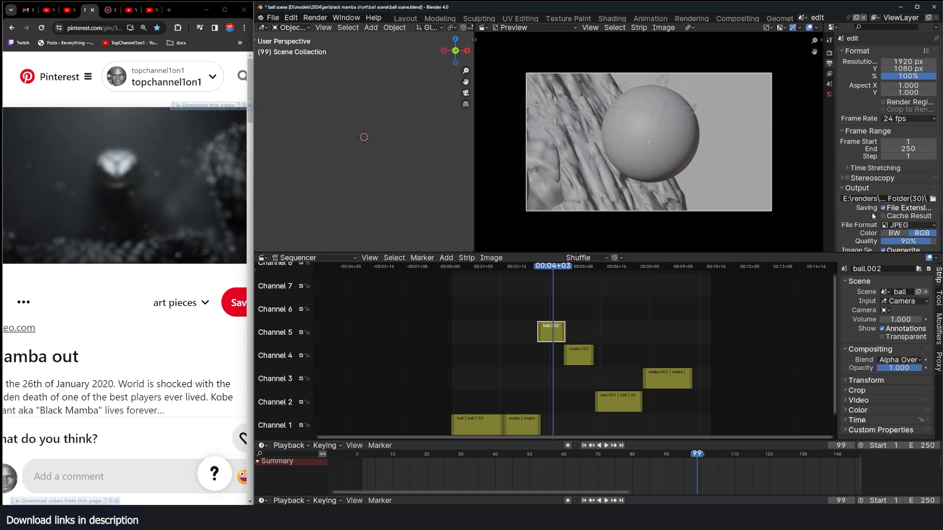
left_click(830, 52)
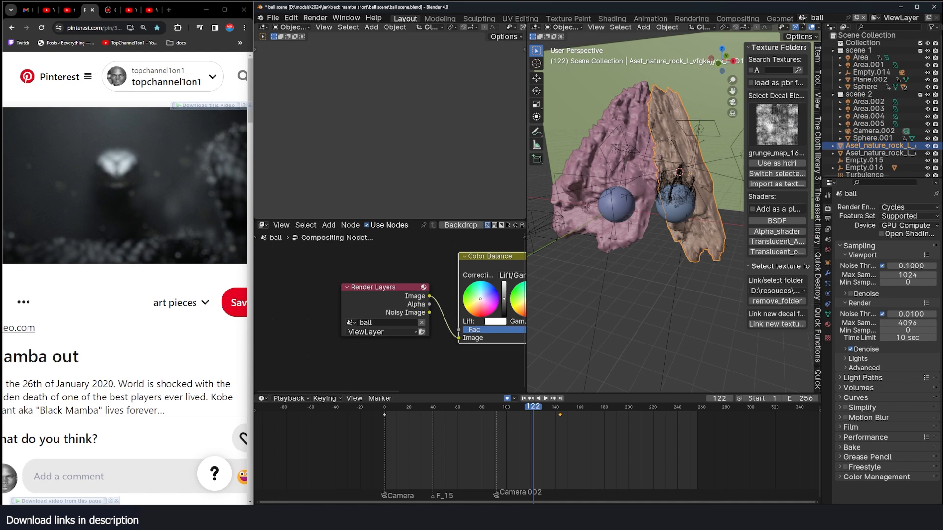
left_click(772, 17)
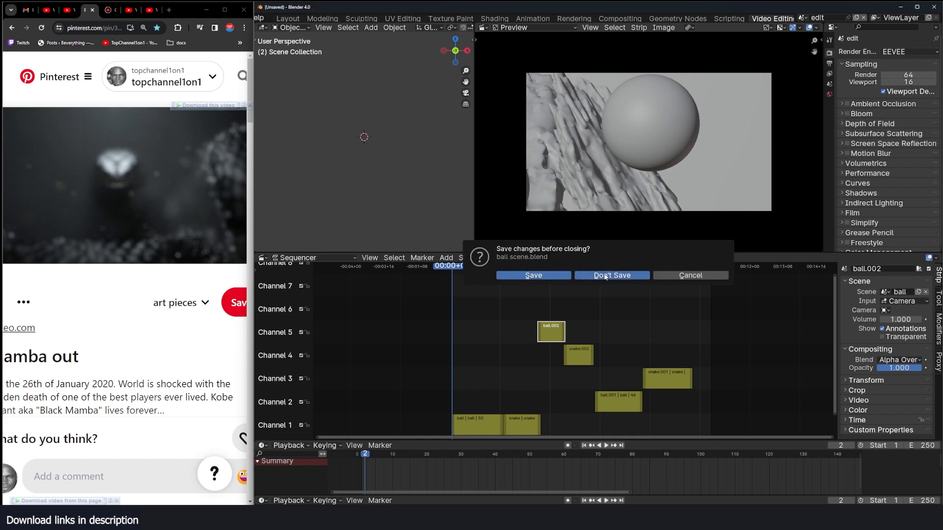
Discard the old file and create Scene.001 with a Suzanne monkey mesh.
left_click(611, 275)
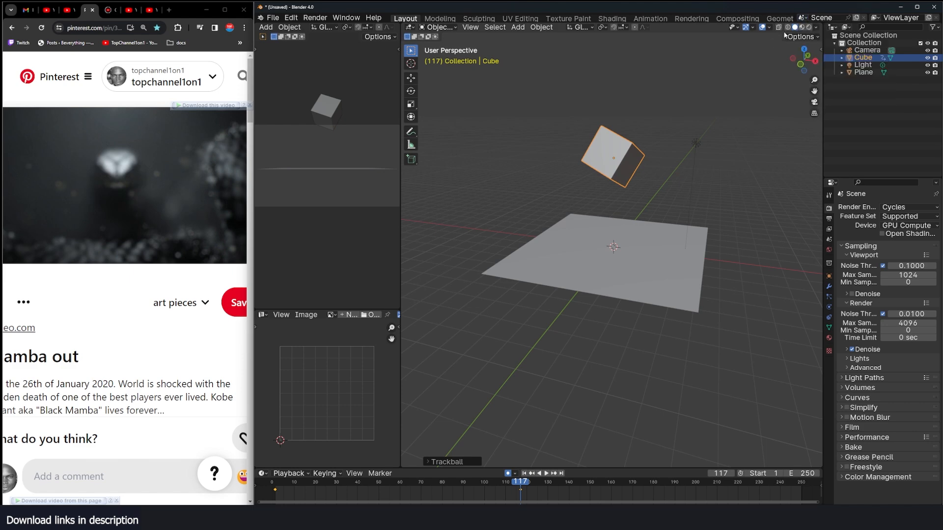
left_click(832, 17)
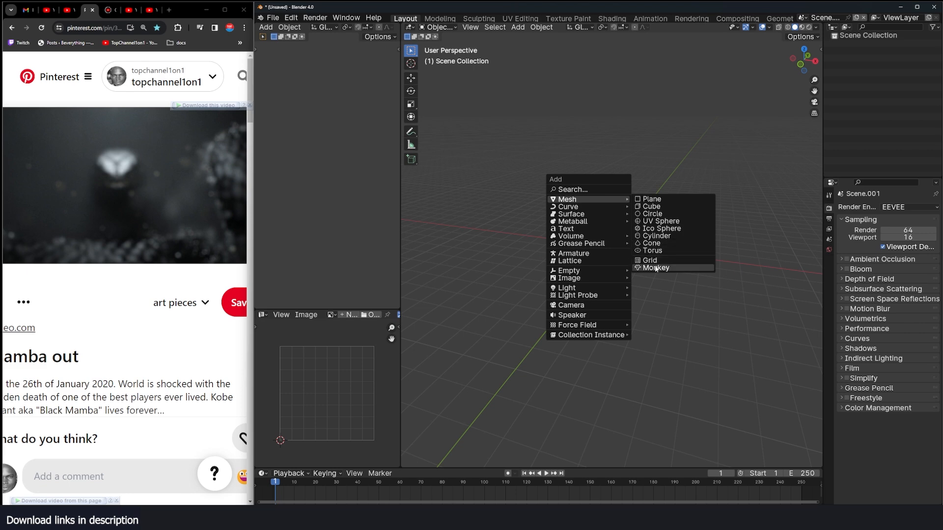
left_click(656, 267)
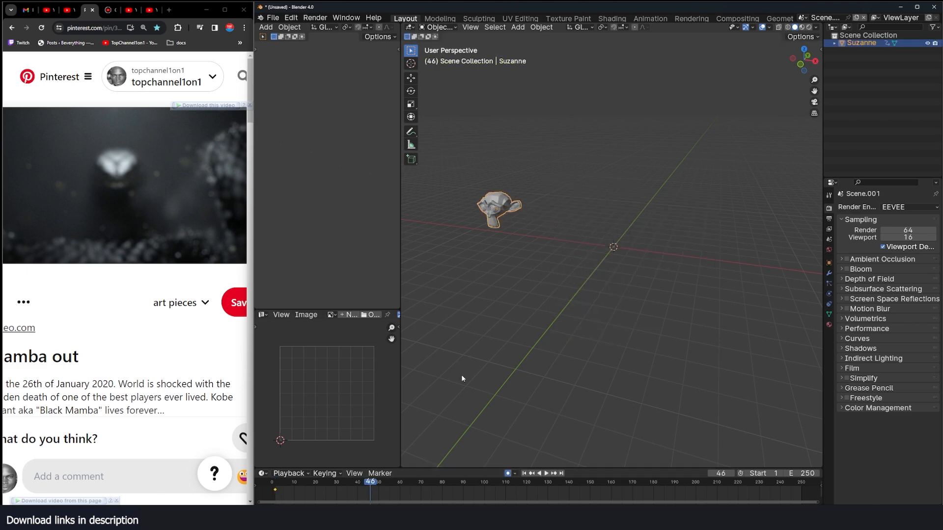
Create Scene.002 with a mesh primitive and an empty Scene.003.
left_click(539, 474)
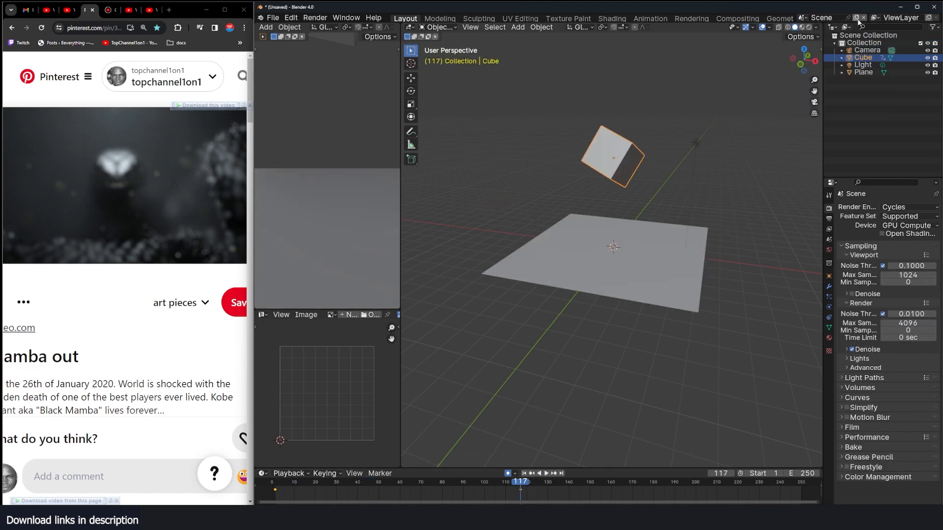
left_click(517, 28)
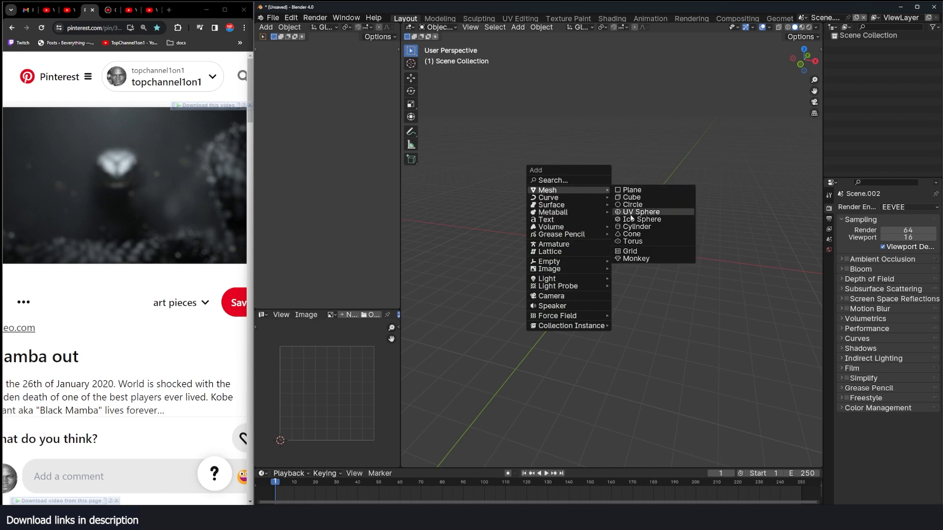
left_click(631, 242)
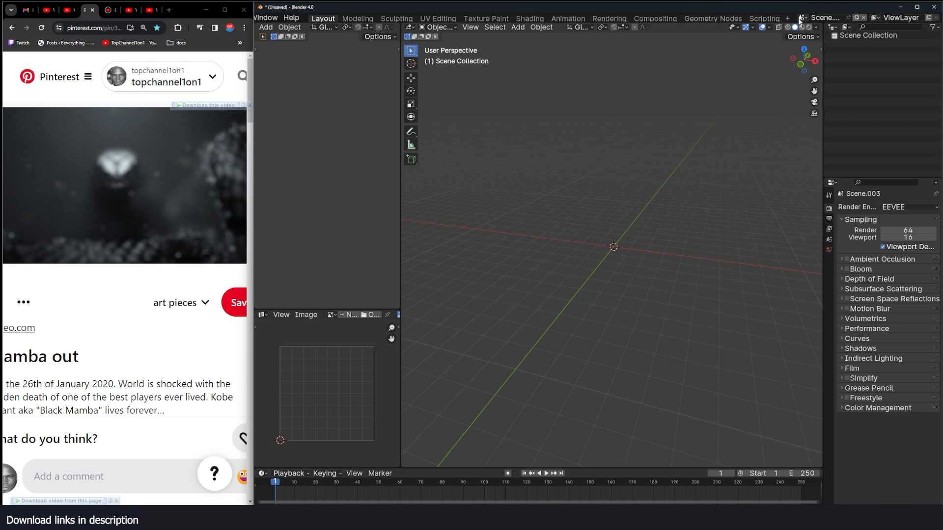
Switch to Scene.003 and add the bss scene as a strip on channel 1.
left_click(786, 18)
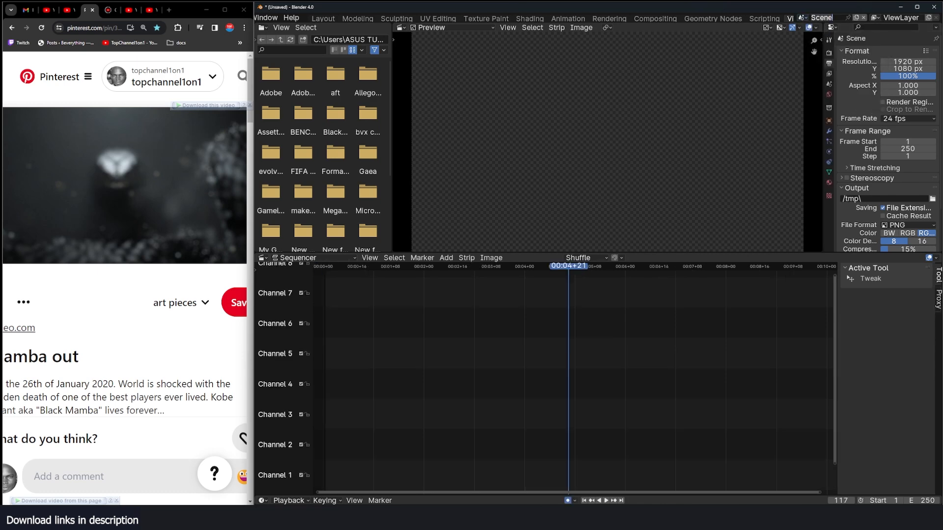
left_click(818, 17)
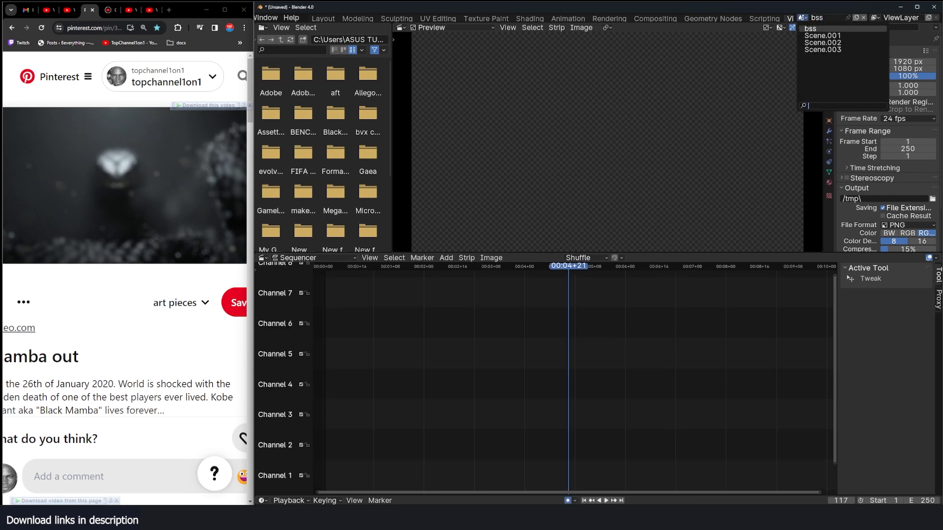
left_click(812, 17)
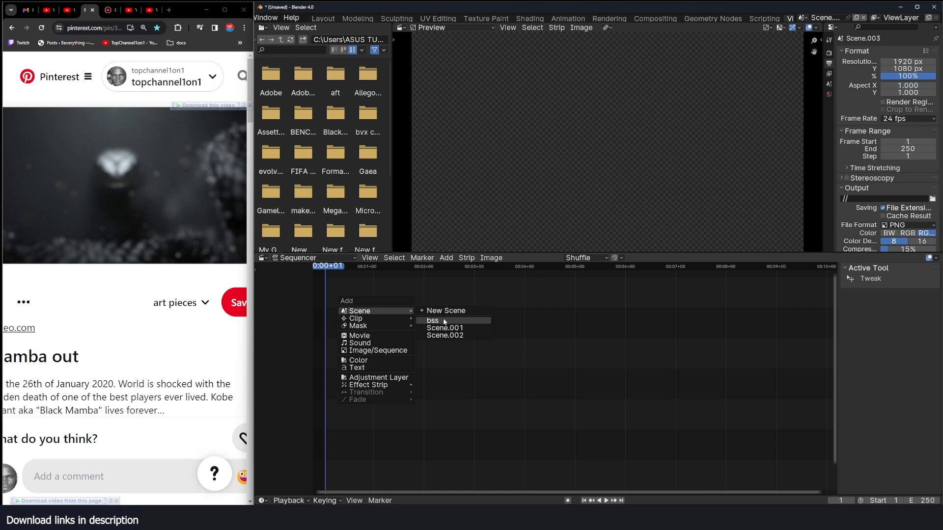
left_click(432, 320)
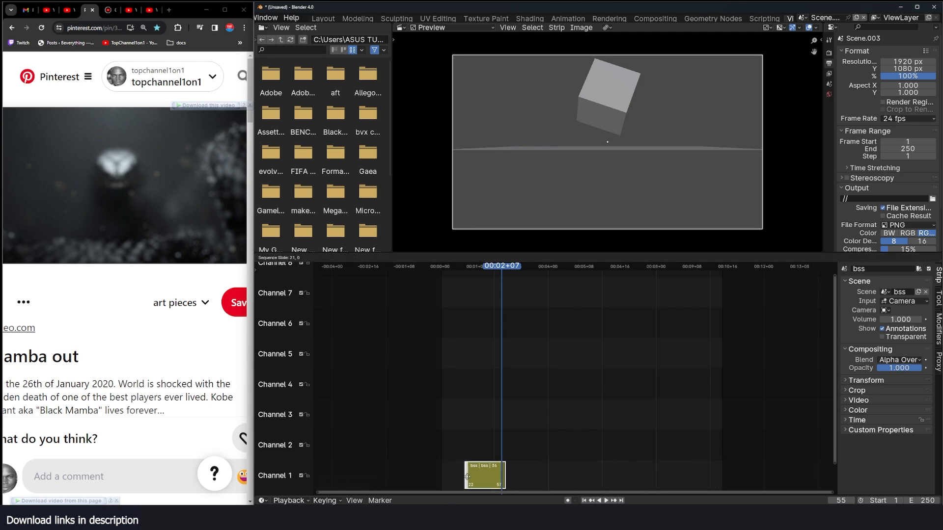
Add a Scene.001 strip on channel 2 after bss and move the playhead into it.
left_click(446, 257)
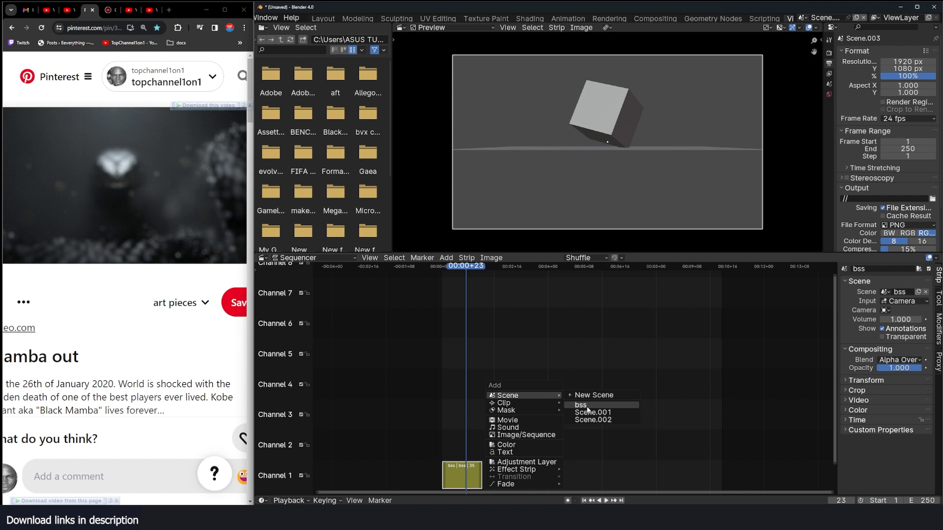
left_click(592, 411)
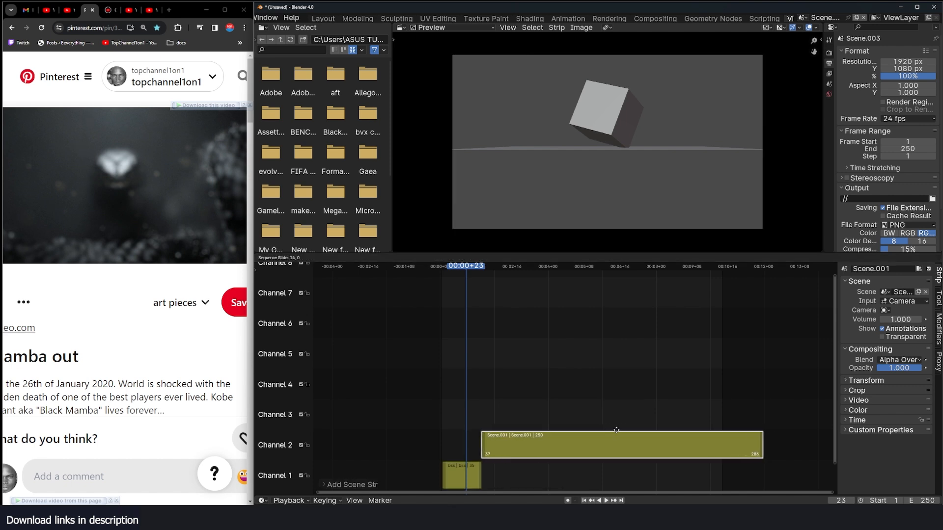
left_click(607, 500)
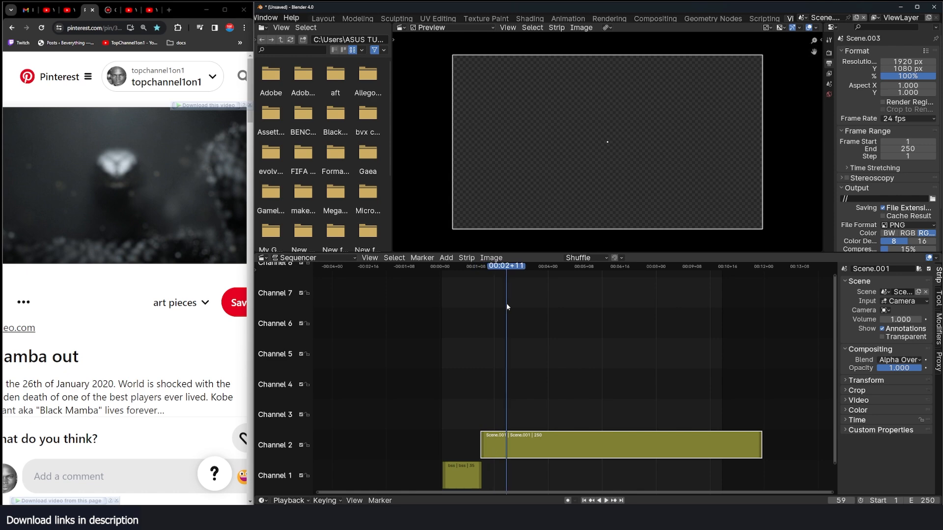
mouse_move(609, 175)
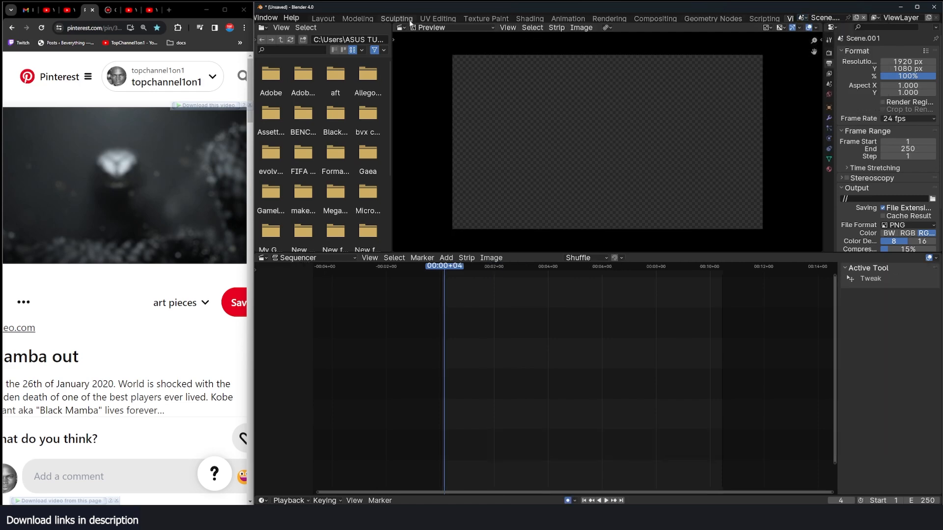
Add a camera framing Suzanne in Scene.001, then return to Scene.003.
left_click(324, 18)
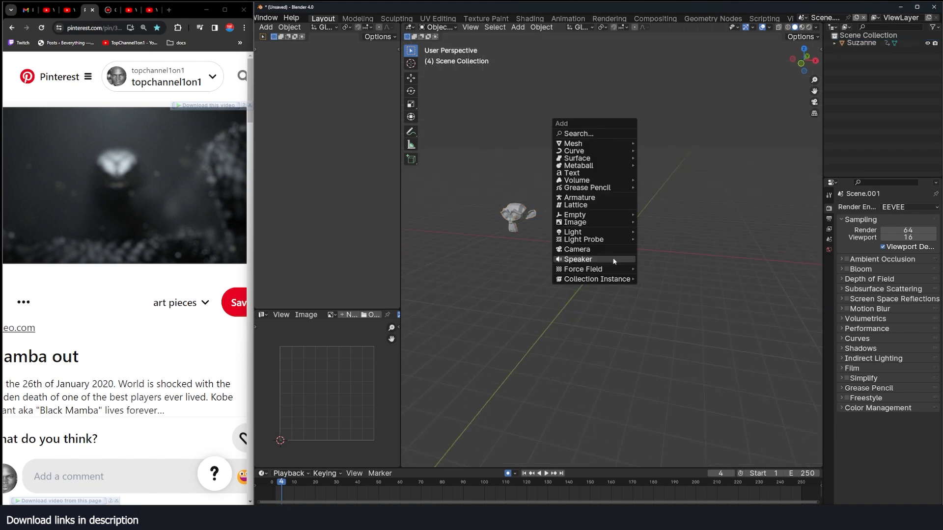
mouse_move(614, 249)
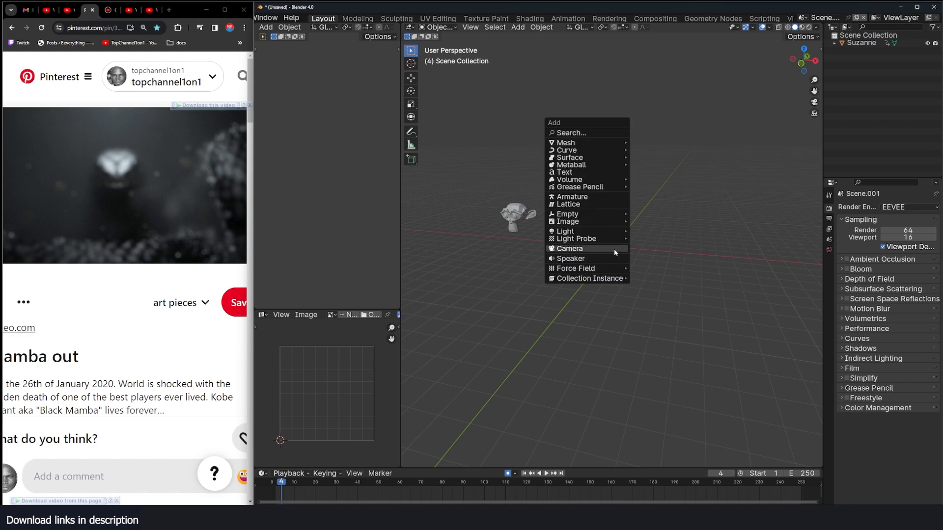
left_click(569, 248)
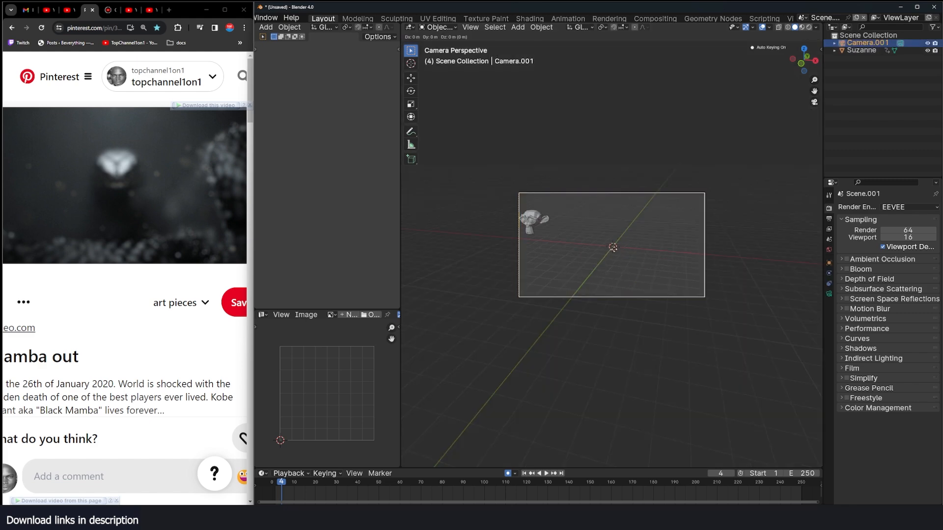
left_click(830, 17)
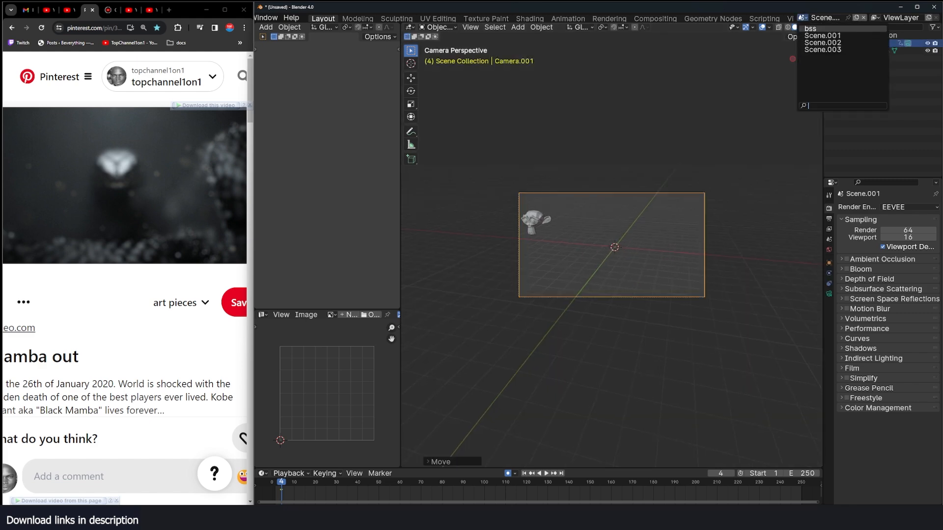
left_click(823, 49)
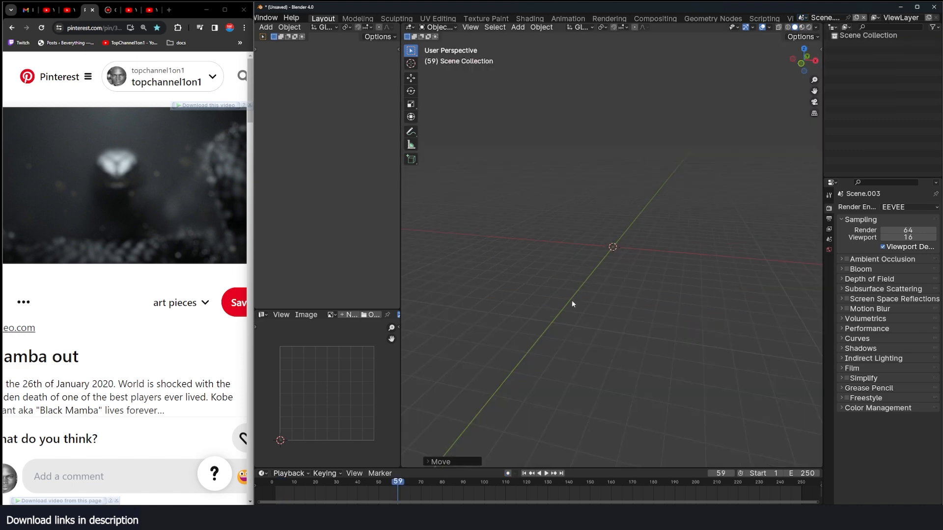
Shorten the Scene.001 strip and add a Scene.002 strip after it on channel 3.
left_click(757, 18)
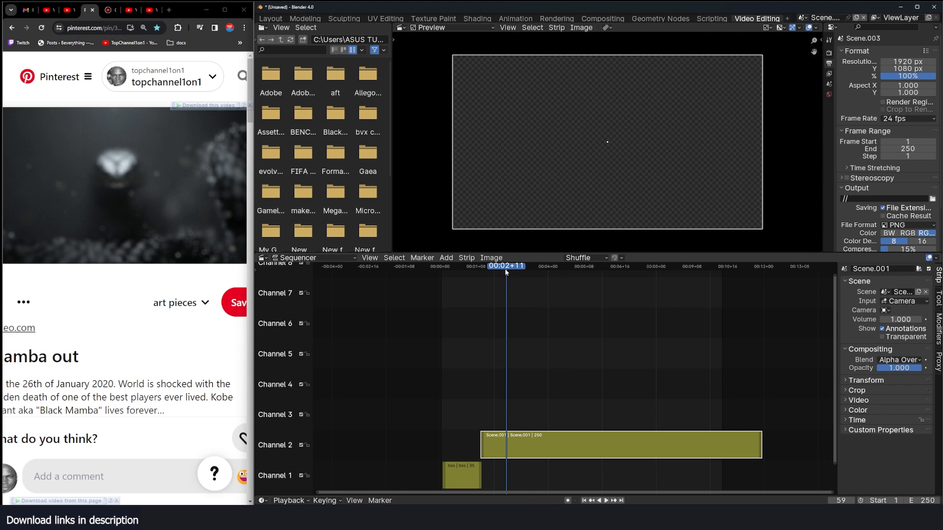
left_click(607, 500)
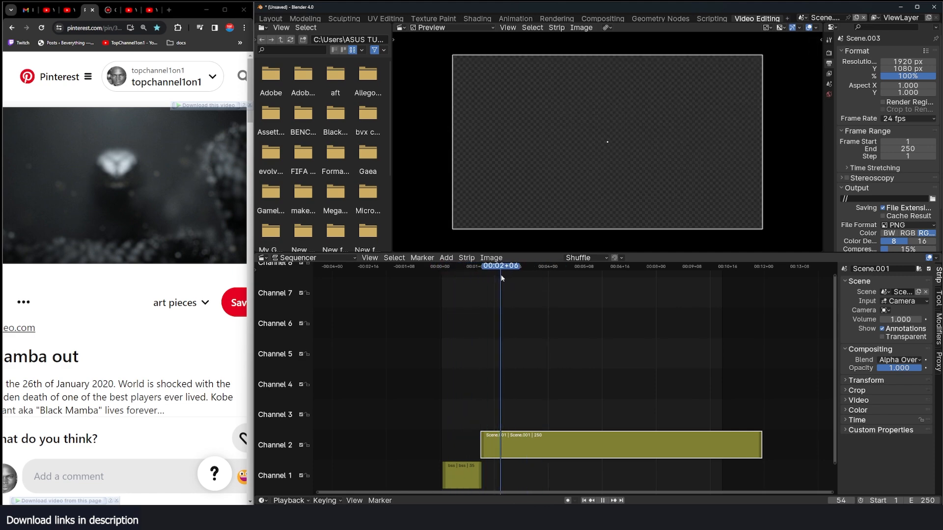
left_click(459, 266)
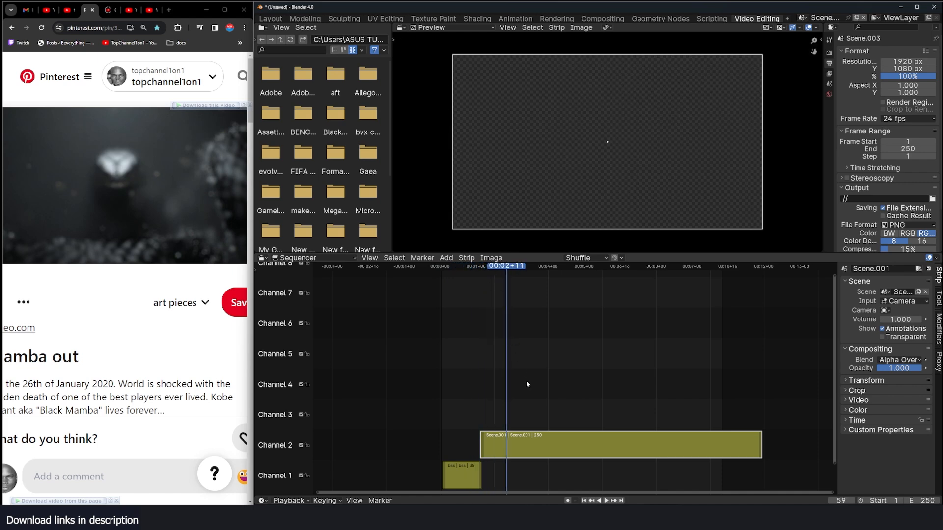
left_click(607, 500)
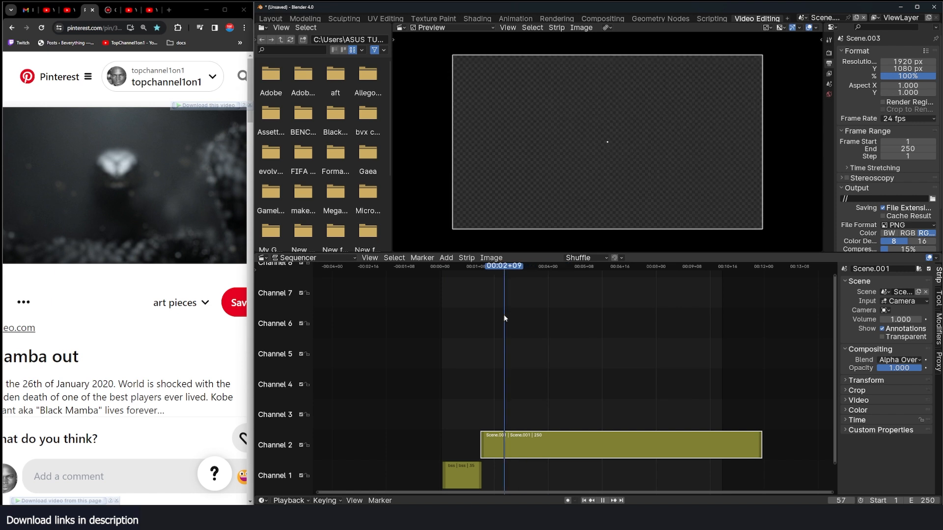
left_click(522, 266)
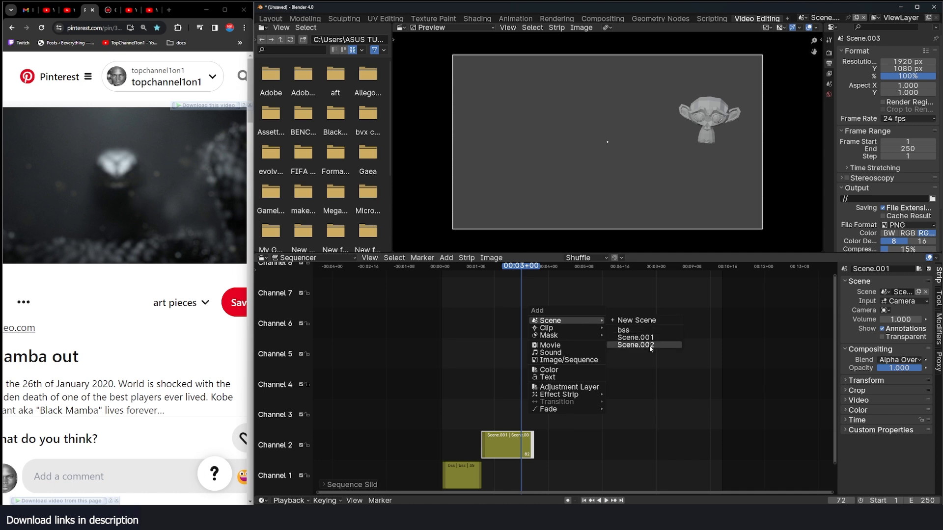
left_click(634, 345)
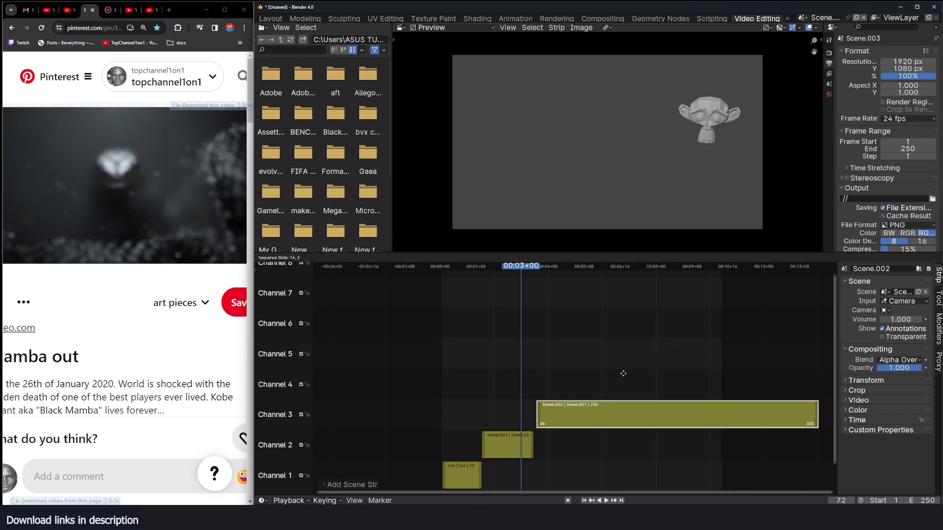
Add a camera to the torus Scene.002, rename the editing scene 'edit' and scrub over Scene.002.
left_click(607, 500)
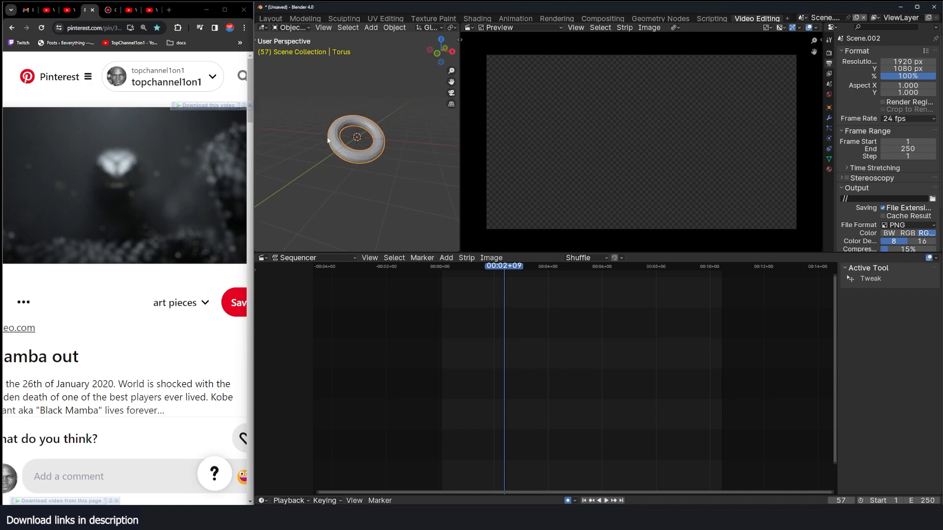
left_click(371, 27)
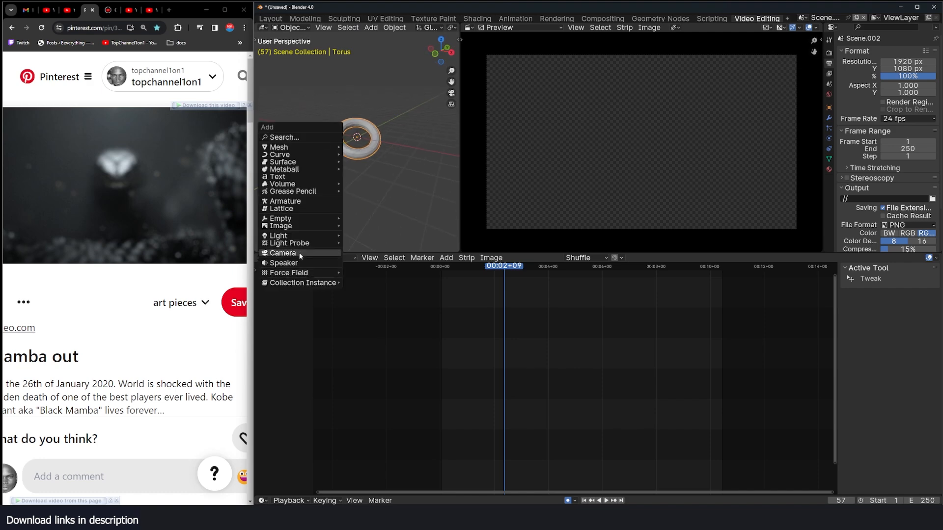
left_click(282, 253)
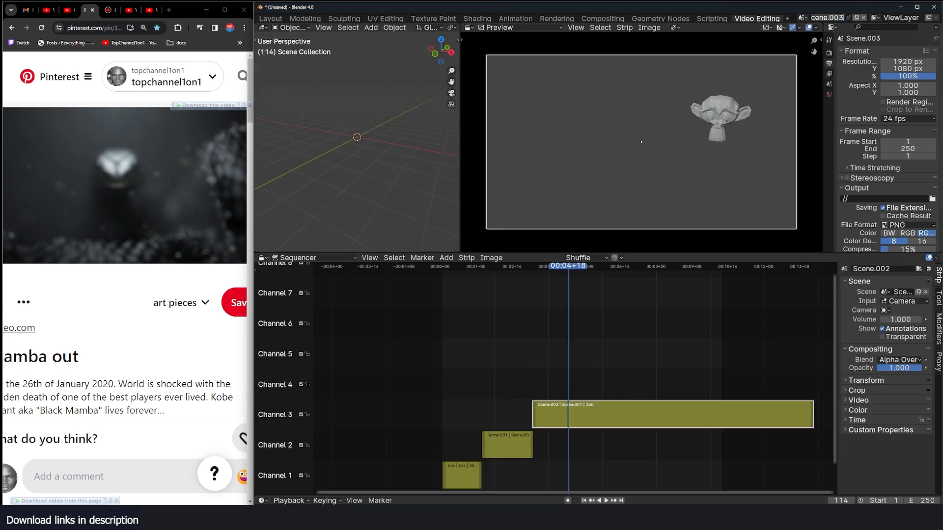
left_click(607, 500)
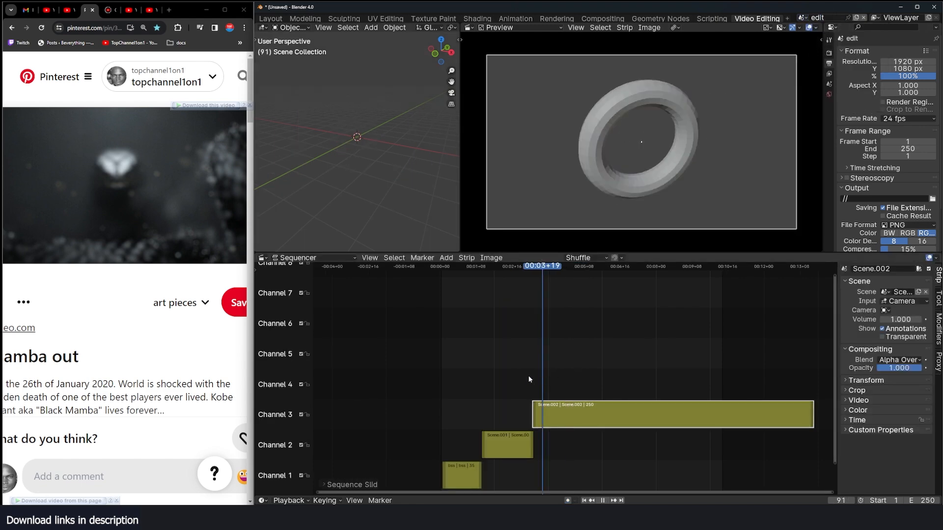
left_click(522, 266)
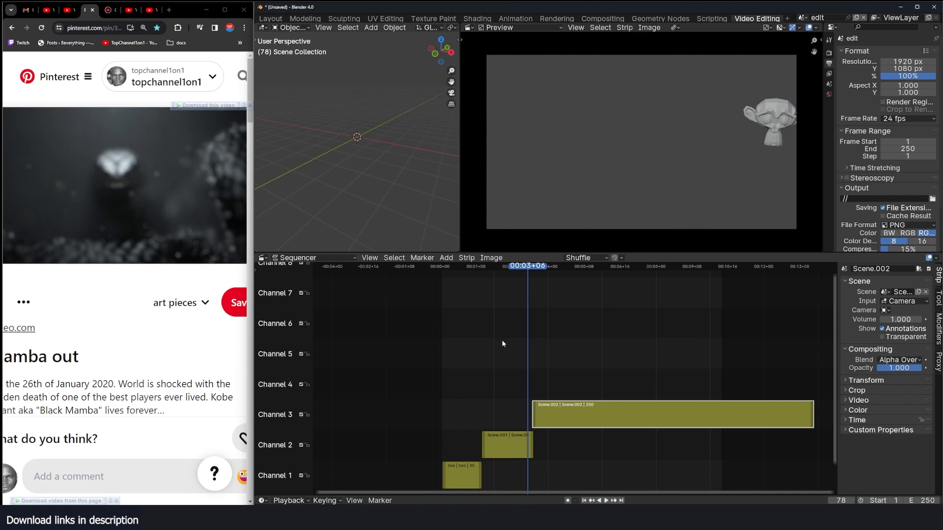
mouse_move(499, 349)
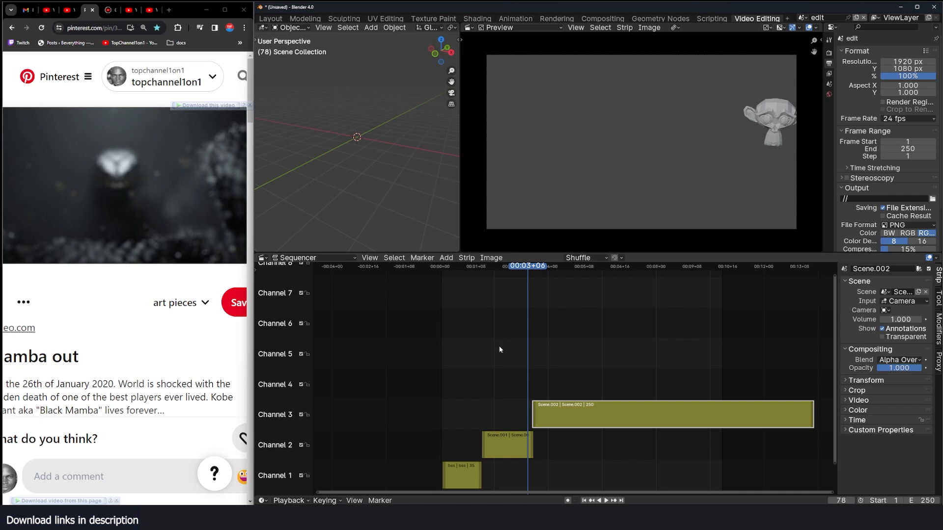
mouse_move(830, 13)
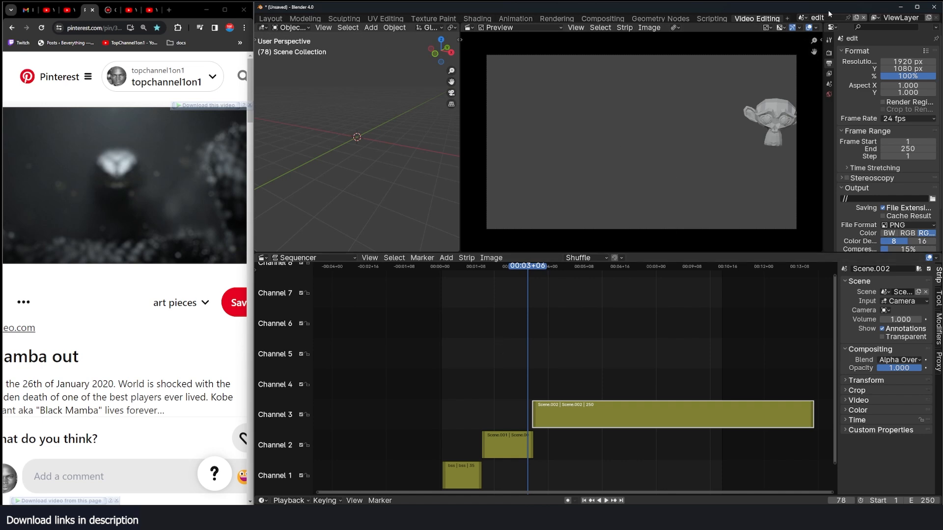